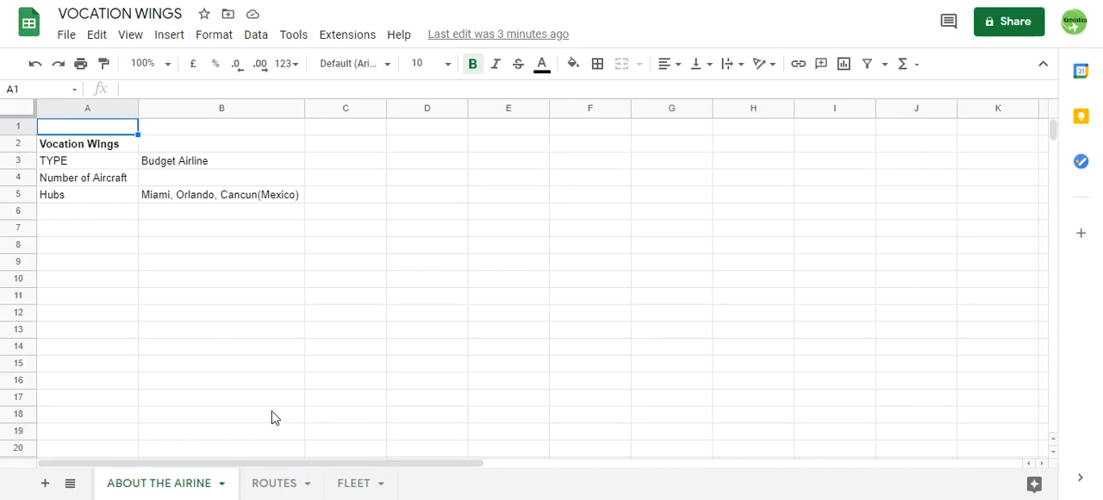
mouse_move(341, 47)
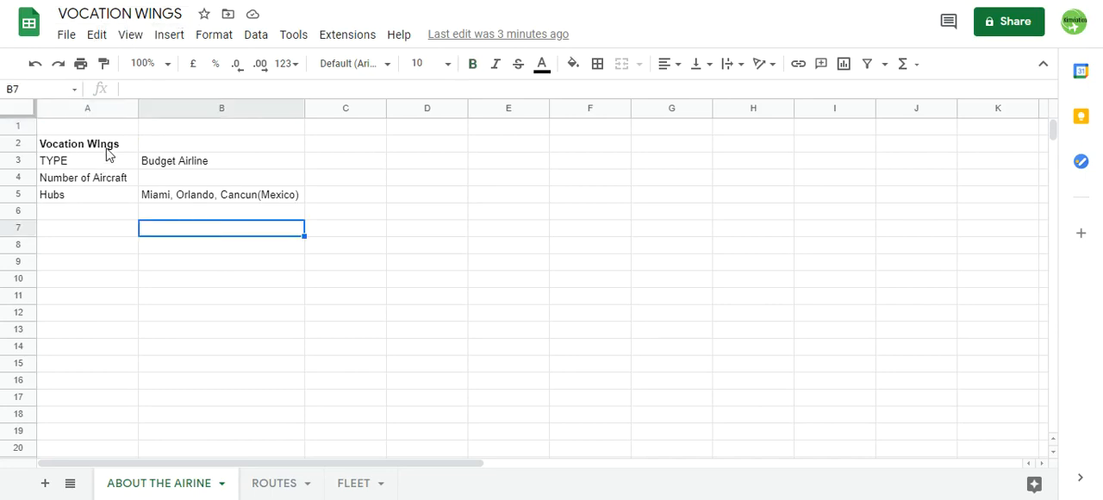
Step: Look over the airline title, aircraft count and hubs cells, briefly peeking at ROUTES and FLEET
click(86, 143)
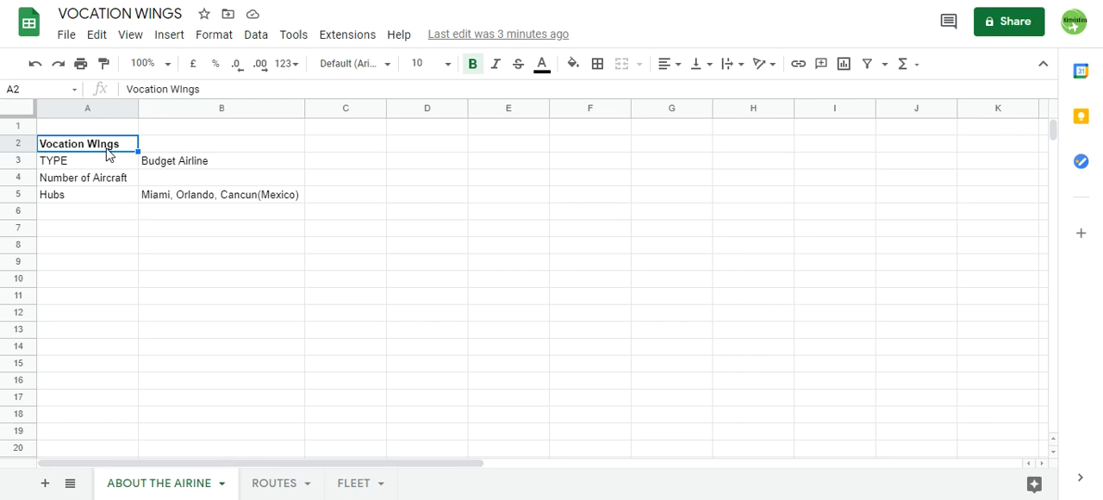
click(221, 143)
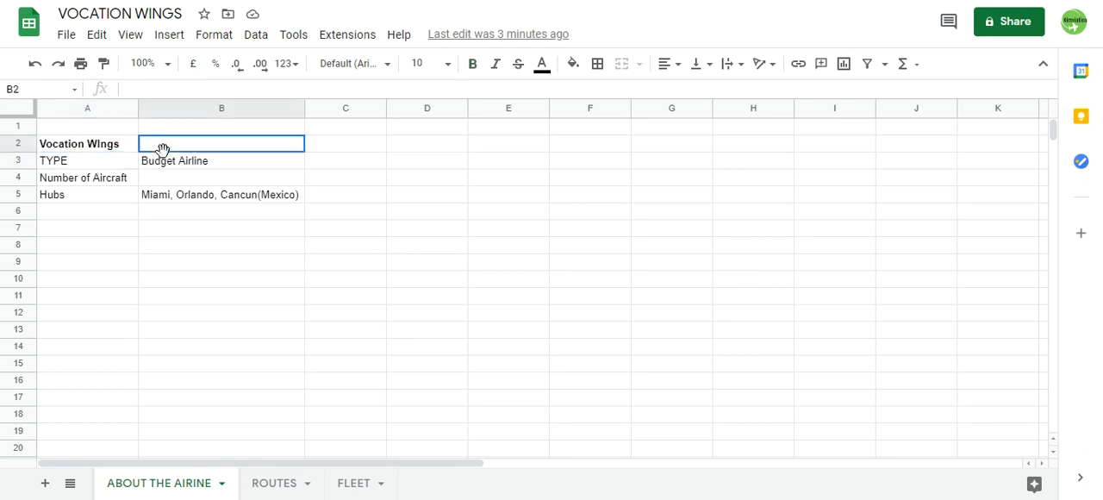
click(83, 177)
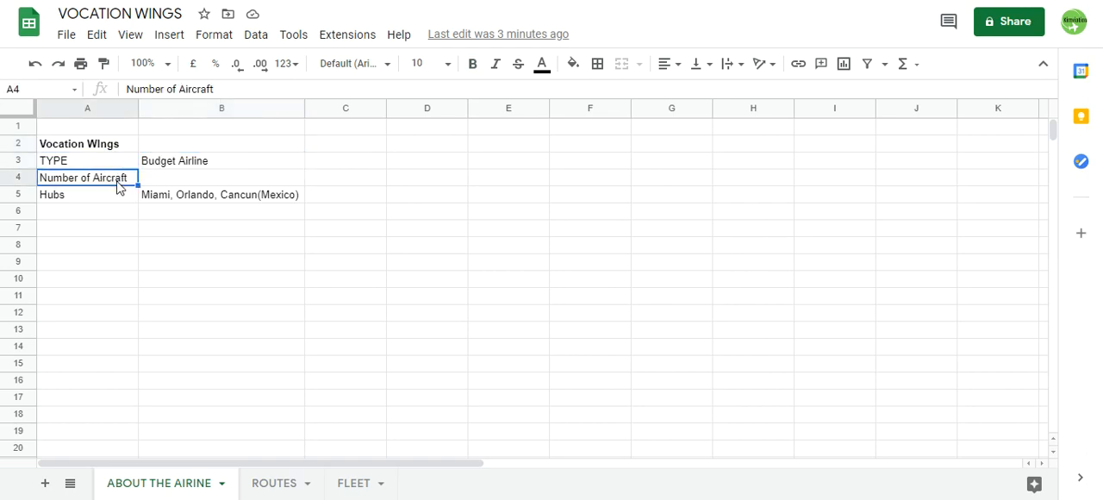
click(86, 193)
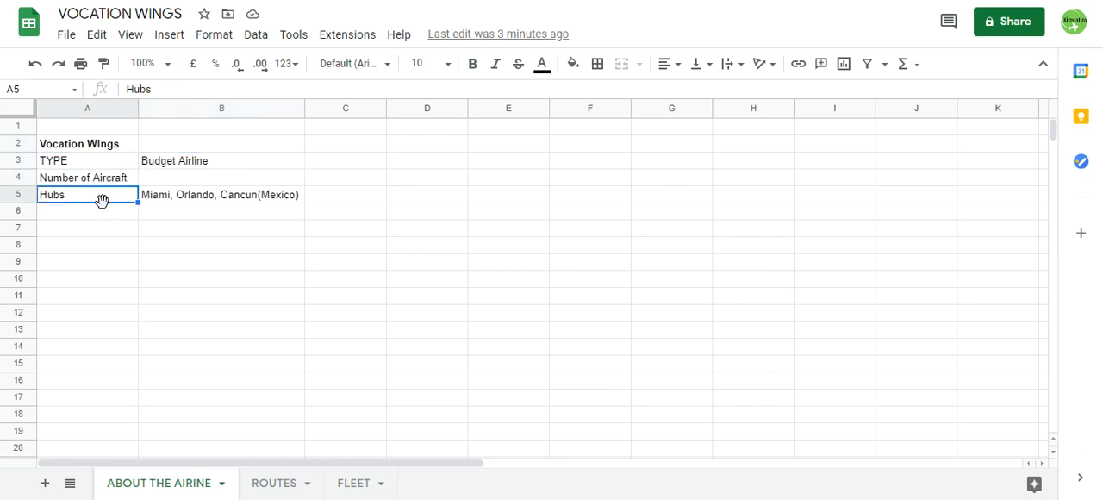
mouse_move(158, 193)
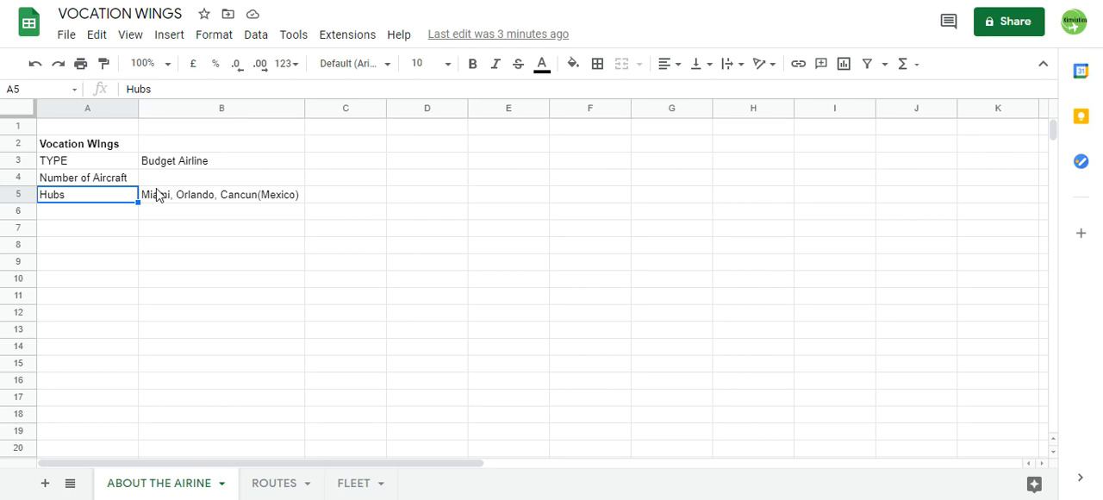
click(86, 178)
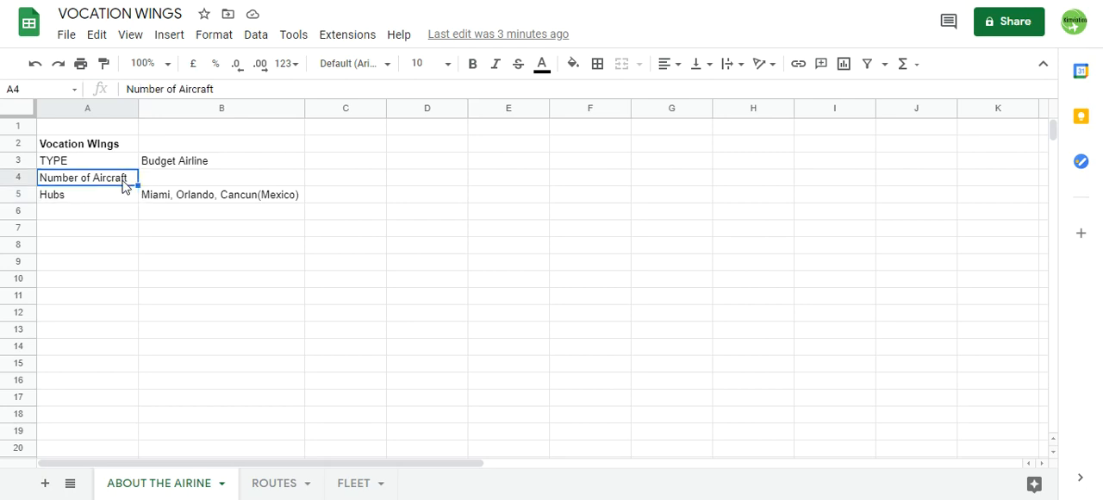
click(221, 177)
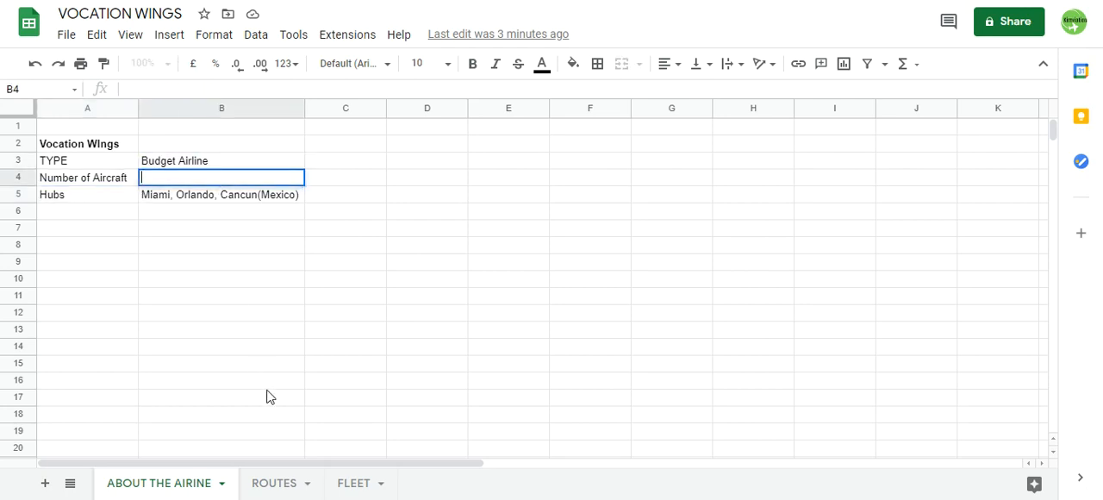
click(274, 483)
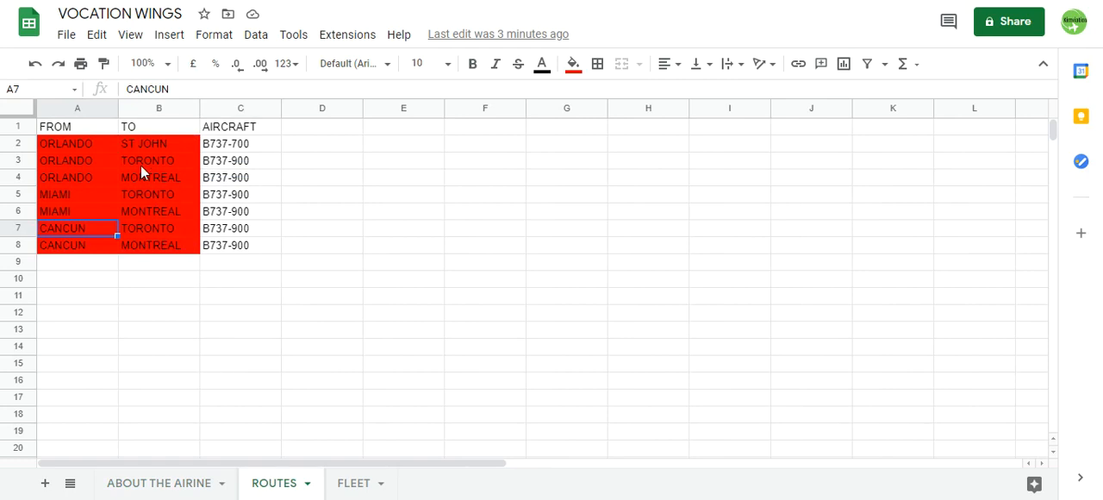
click(348, 482)
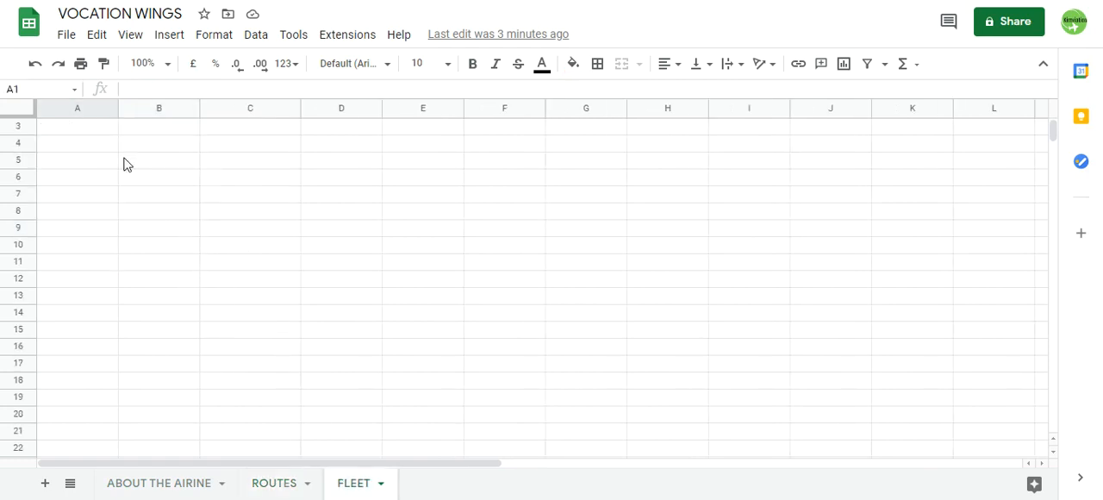
click(504, 278)
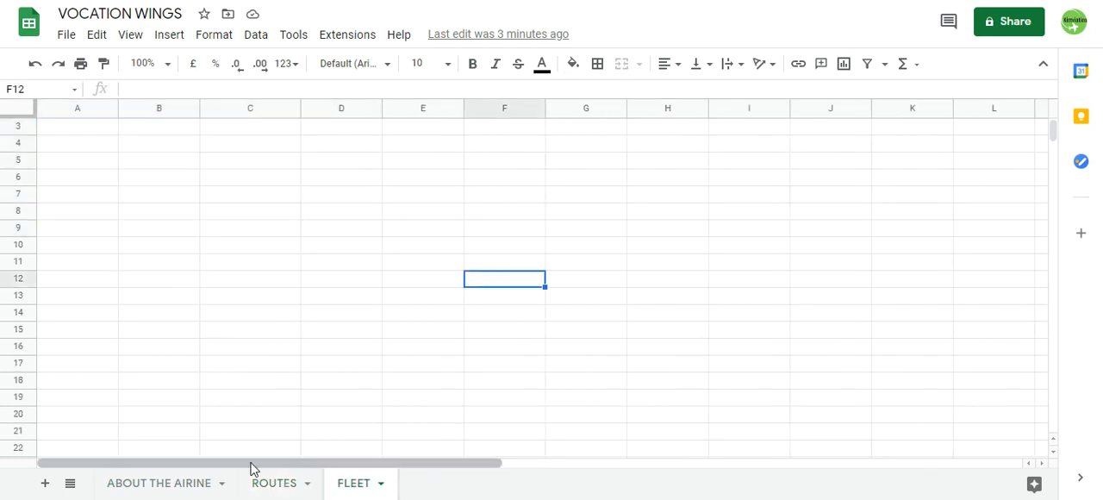
click(160, 482)
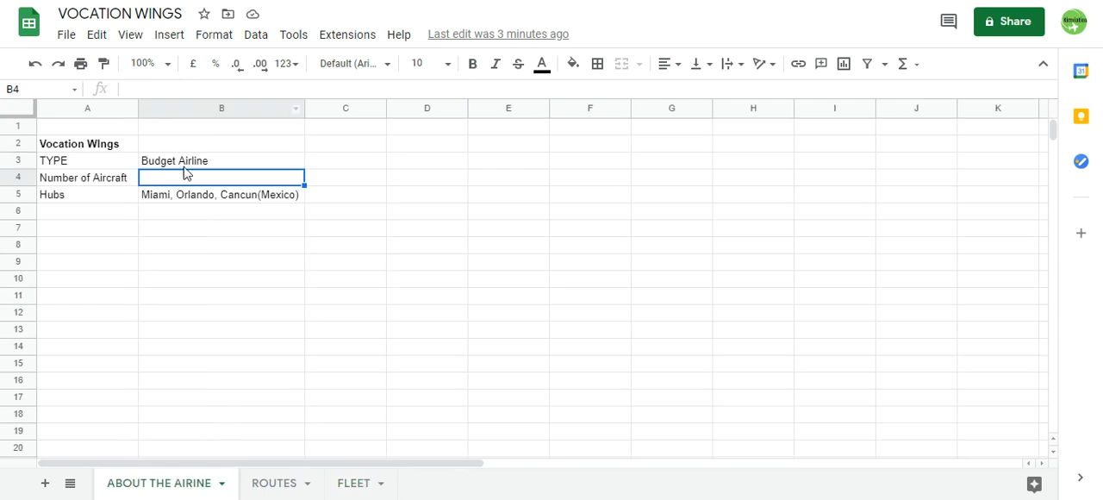
mouse_move(222, 187)
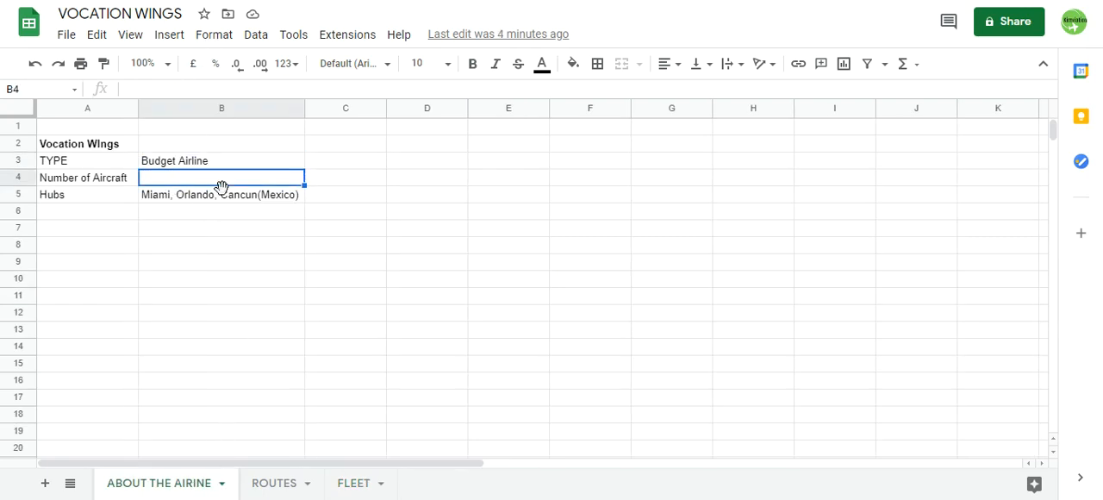
mouse_move(223, 195)
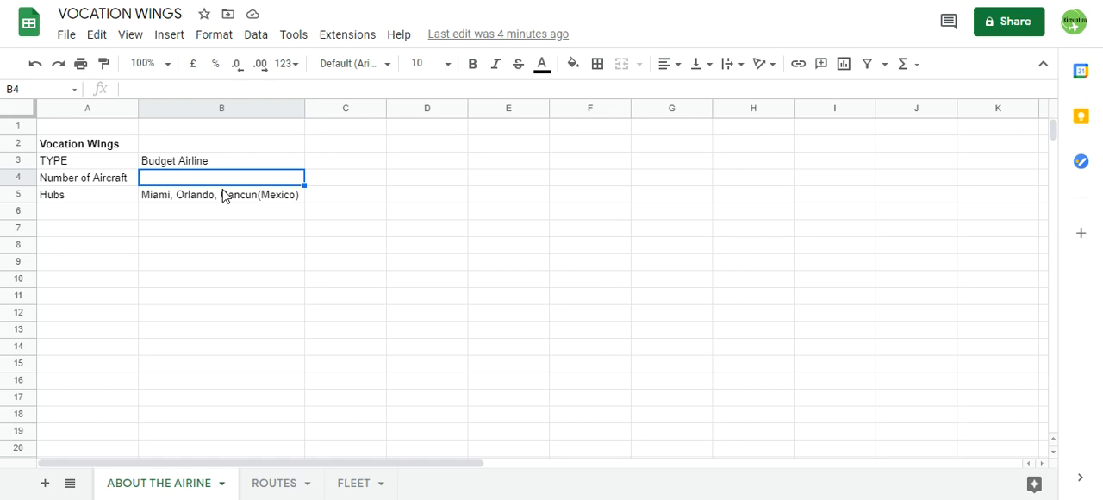
mouse_move(219, 164)
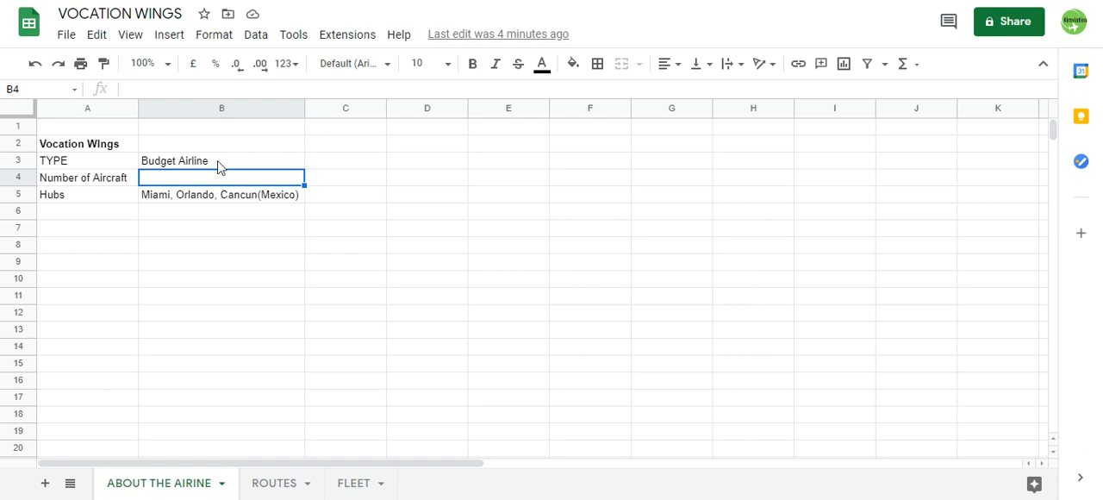
mouse_move(189, 211)
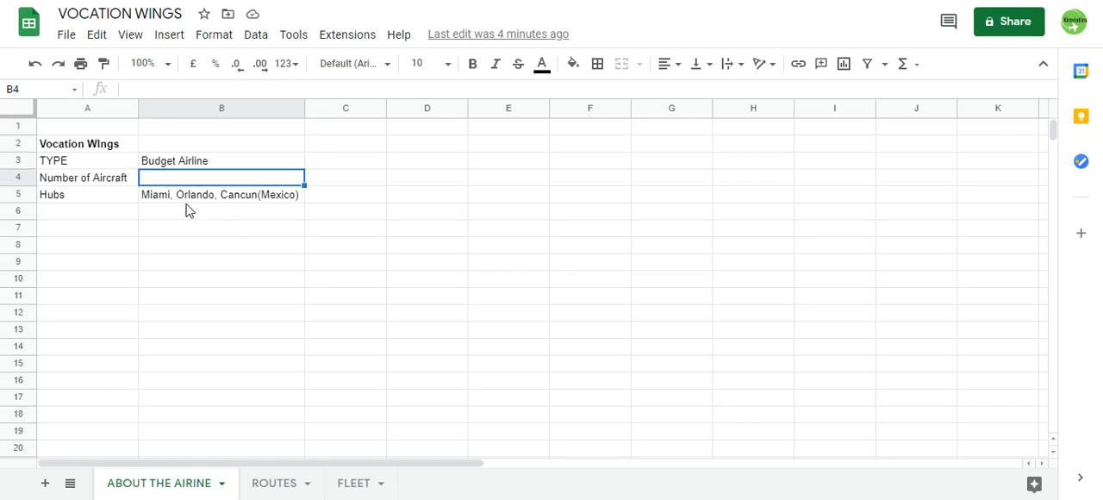
mouse_move(81, 137)
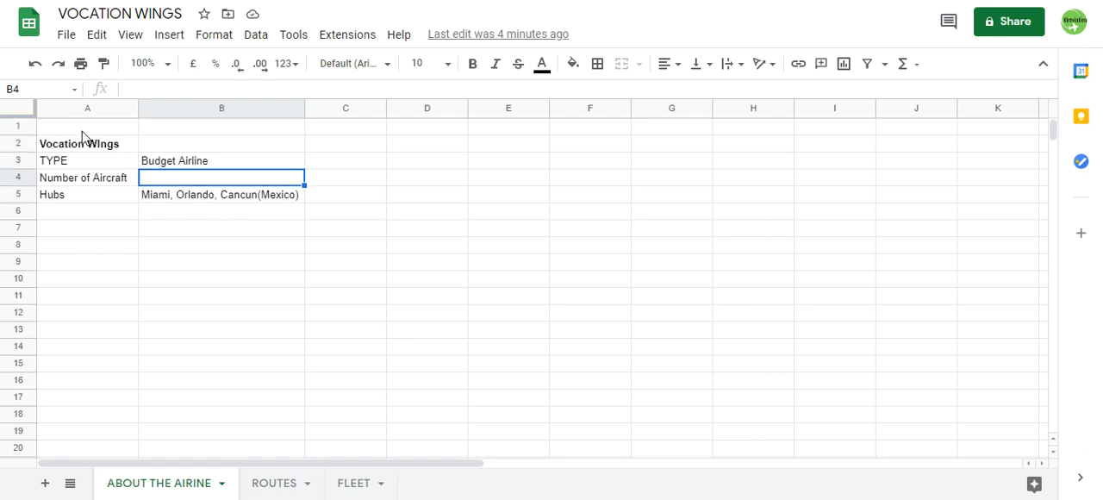
mouse_move(125, 113)
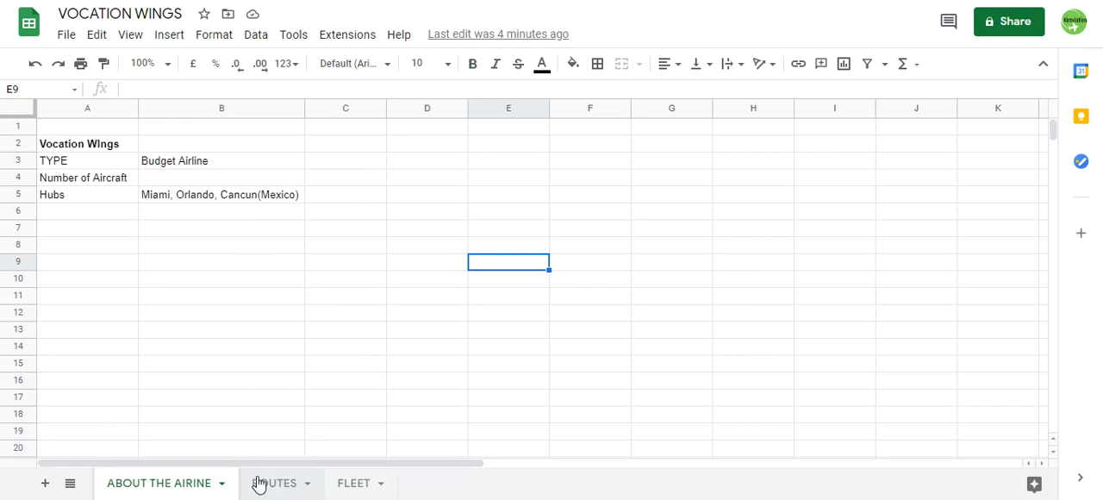
mouse_move(281, 483)
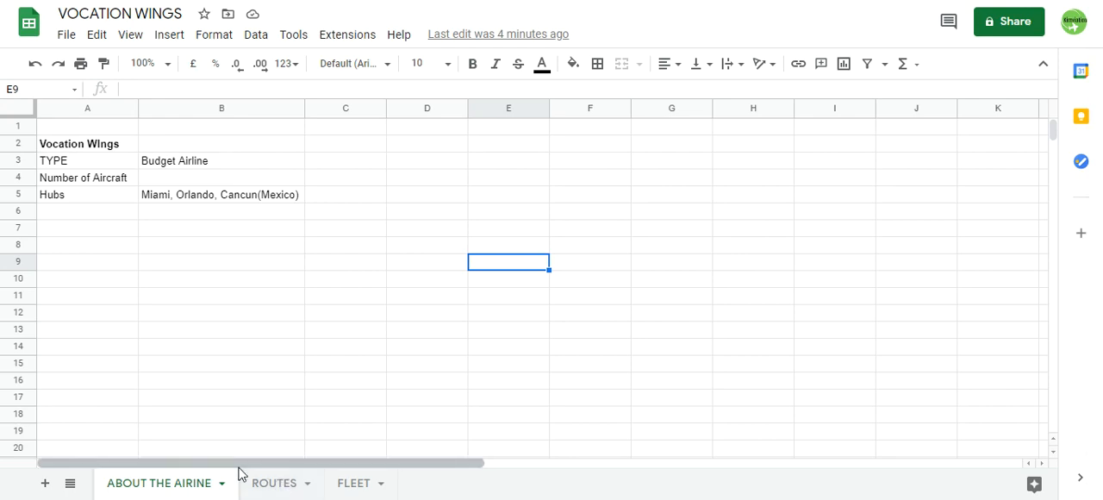
Step: Review the seven existing route entries on ROUTES and the empty cells beside them
click(272, 482)
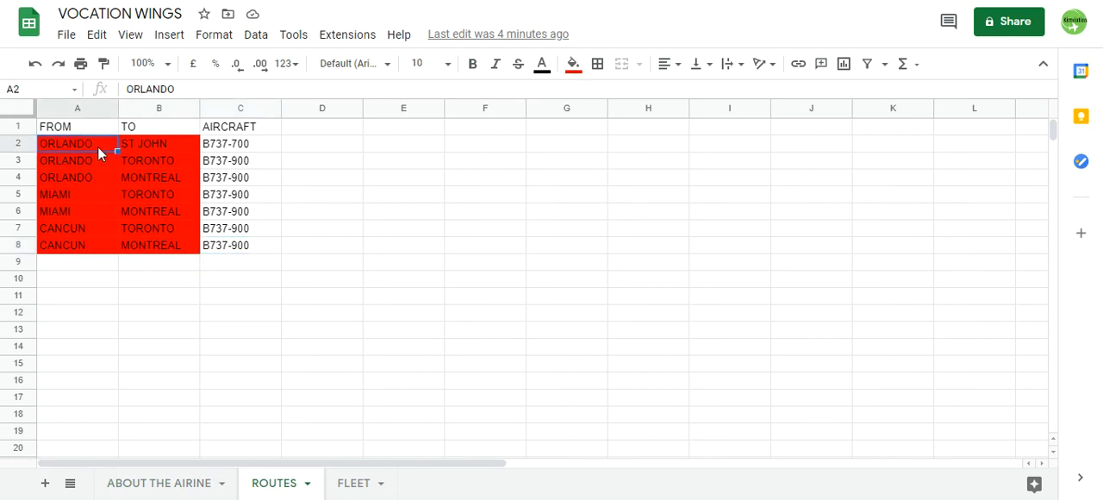
drag(76, 143, 159, 211)
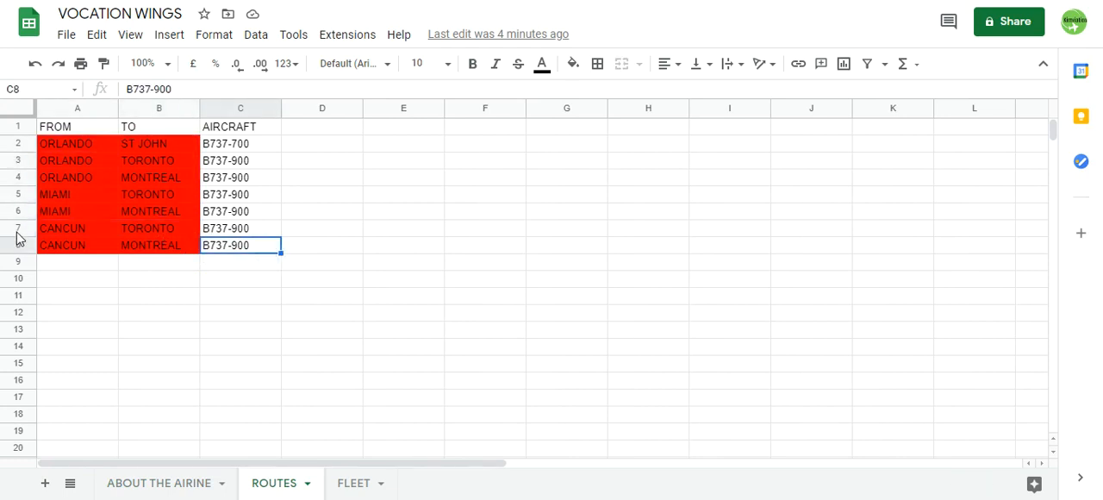
click(158, 228)
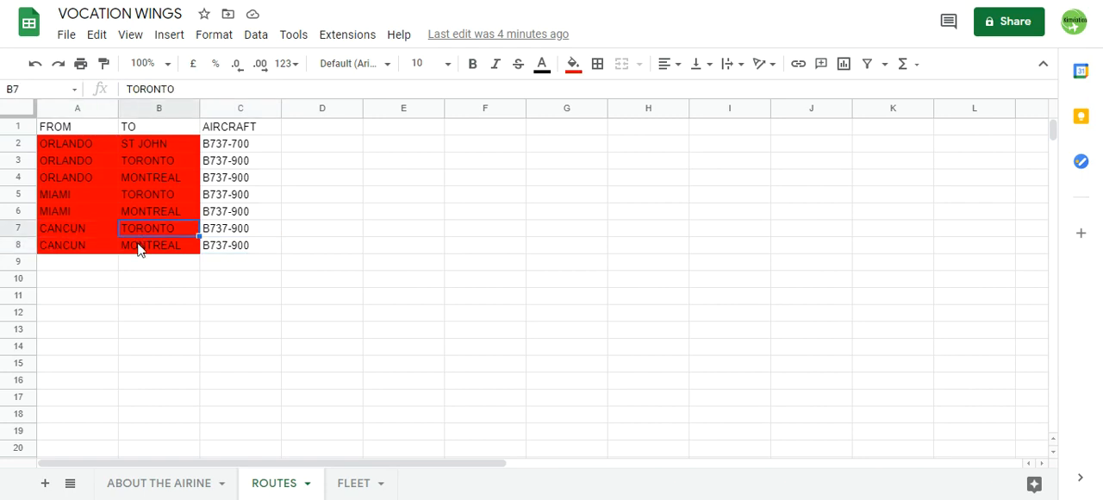
click(158, 244)
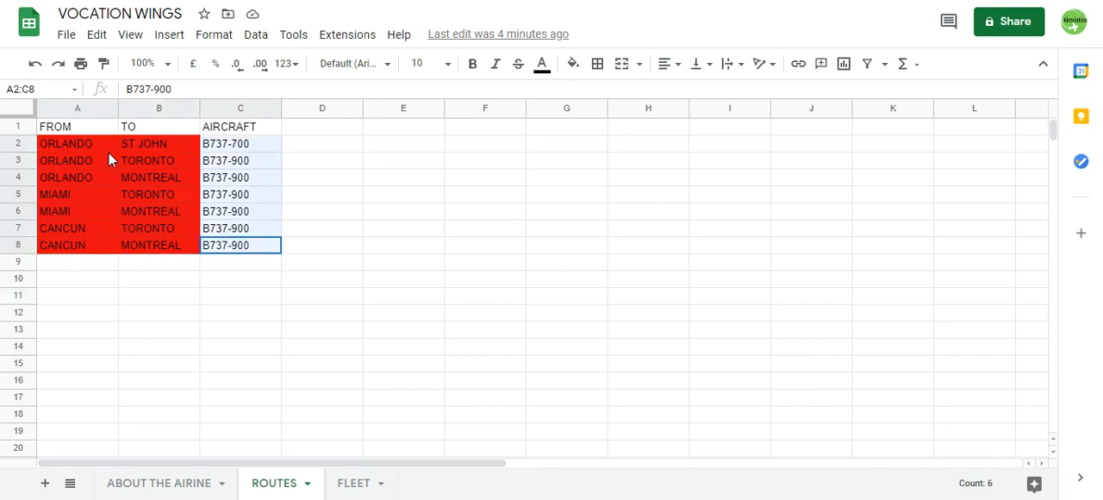
click(321, 143)
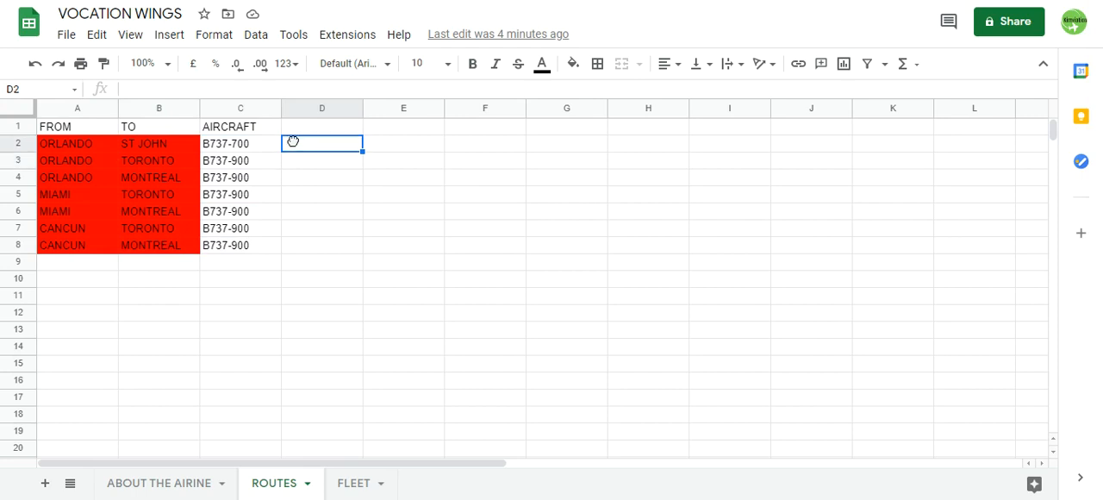
click(321, 194)
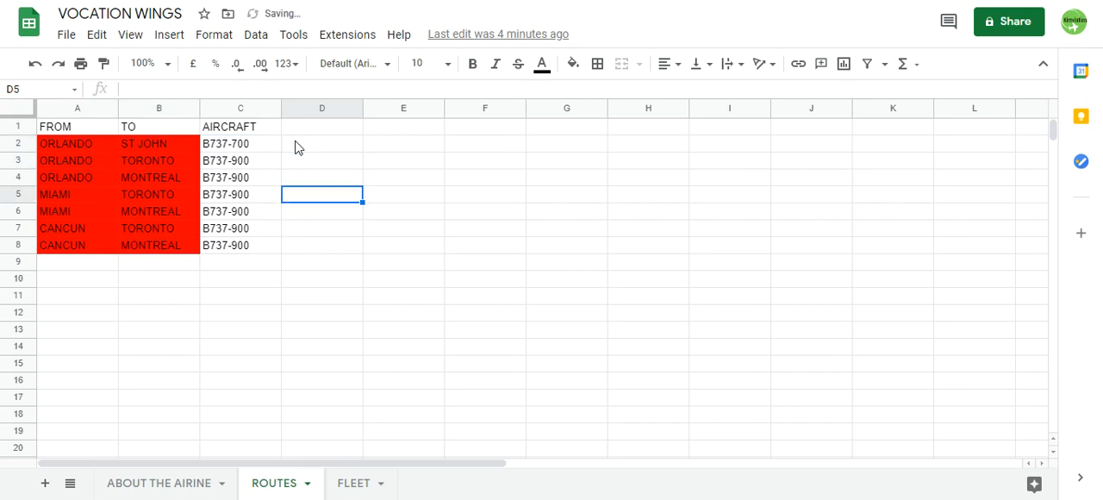
drag(321, 143, 321, 244)
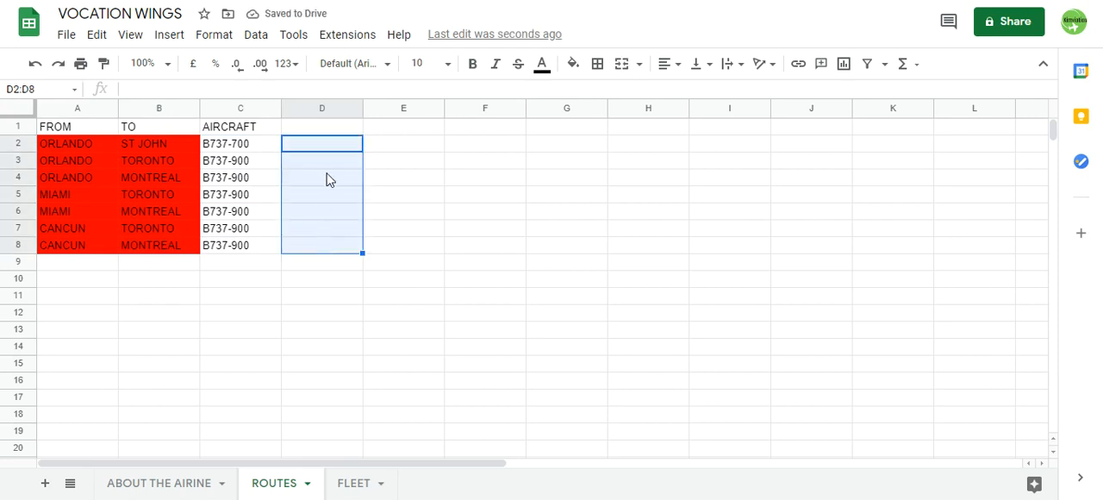
click(570, 63)
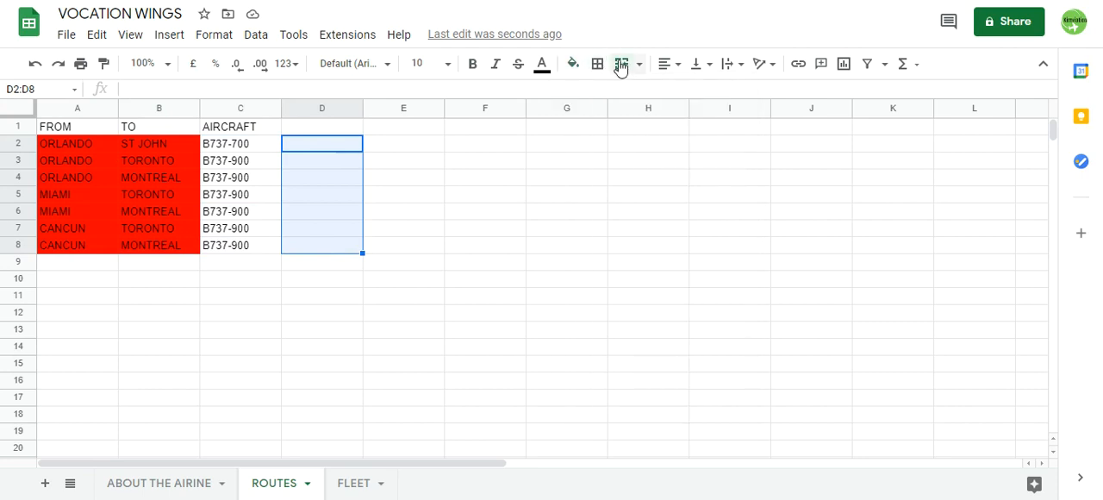
click(619, 63)
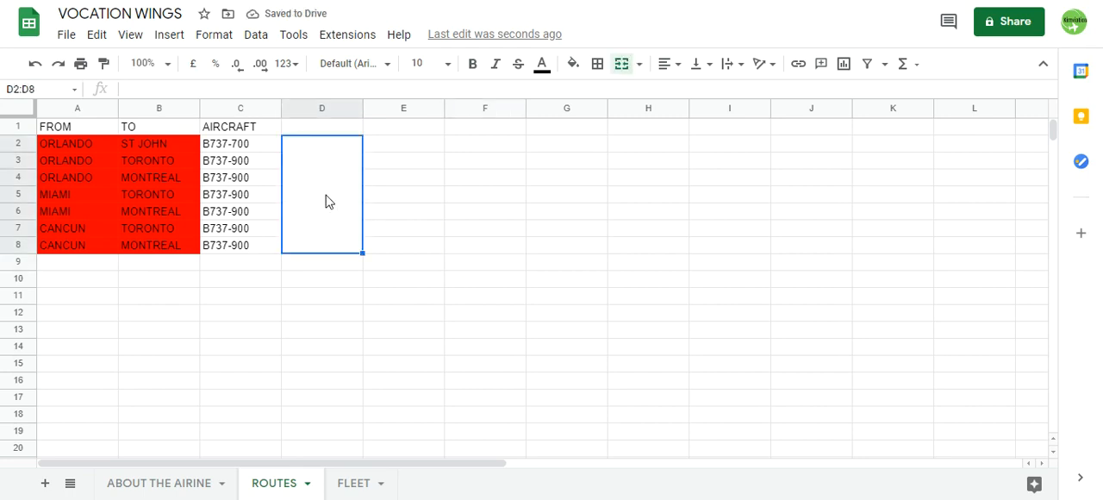
text(CANADA ROUTES)
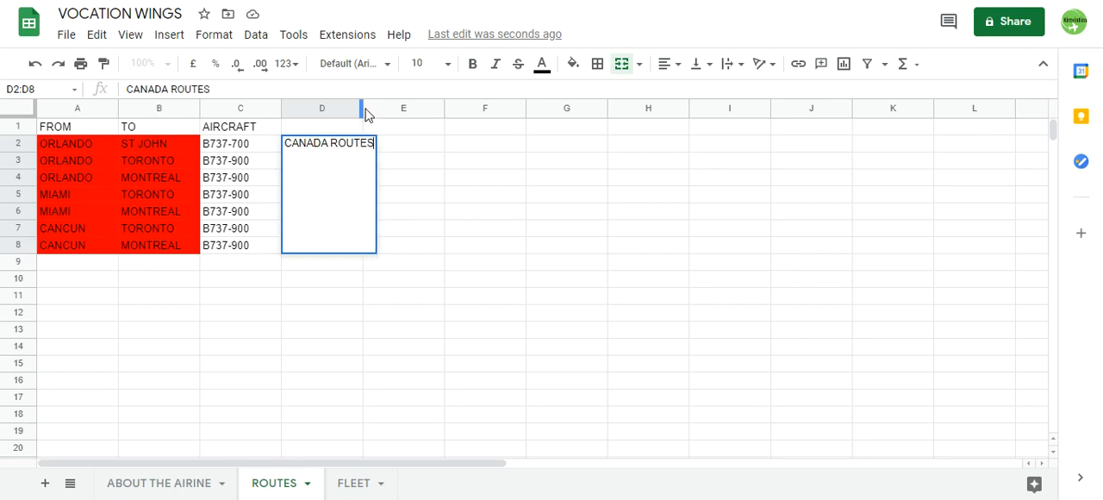
click(322, 107)
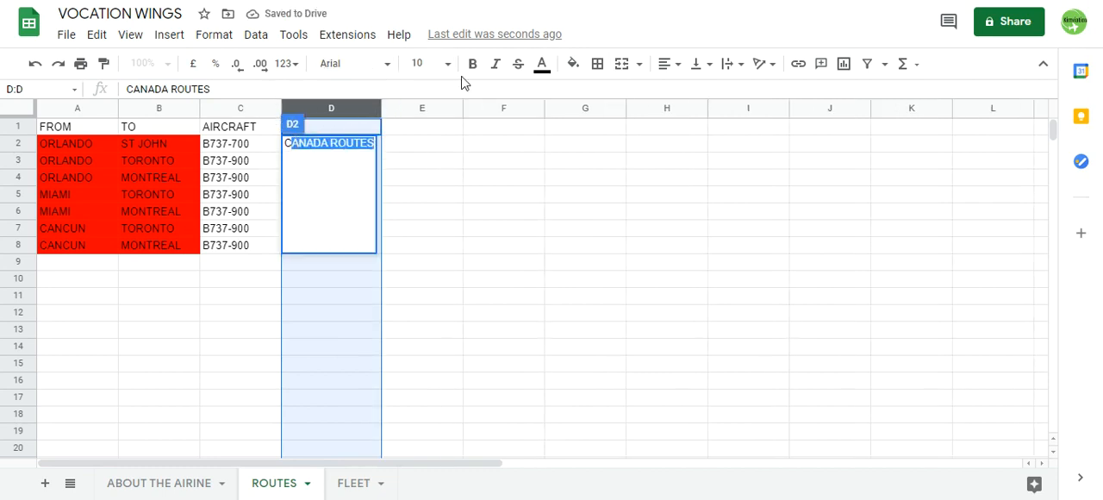
click(446, 64)
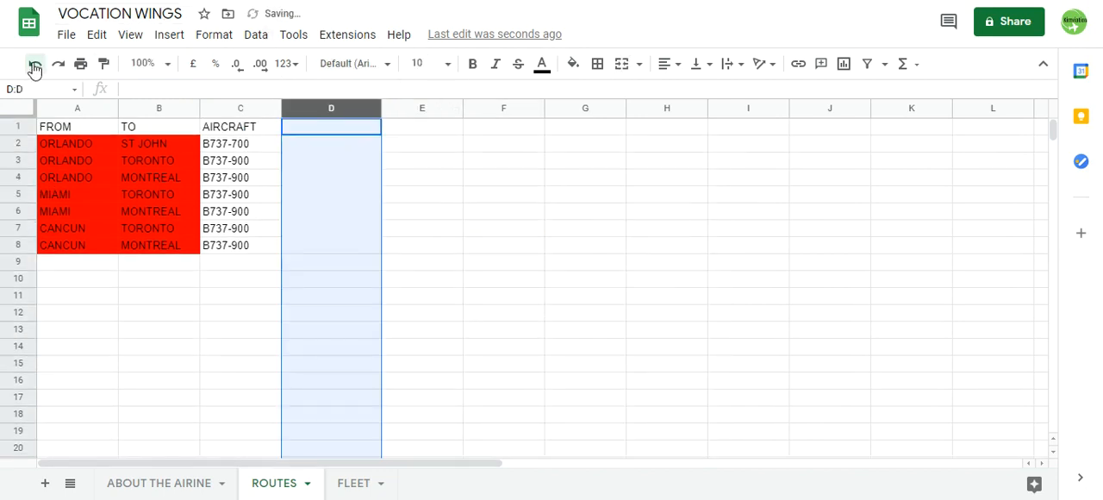
click(827, 398)
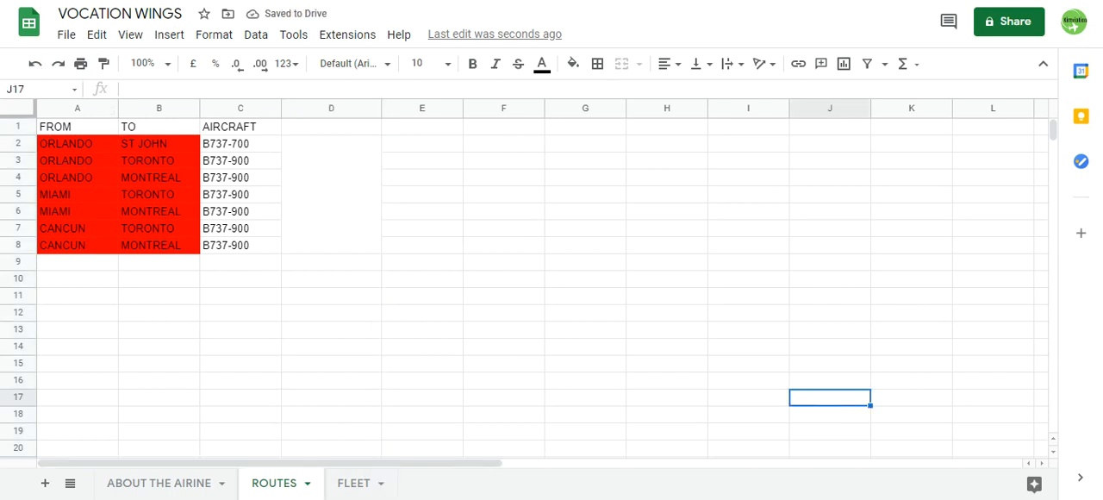
click(76, 261)
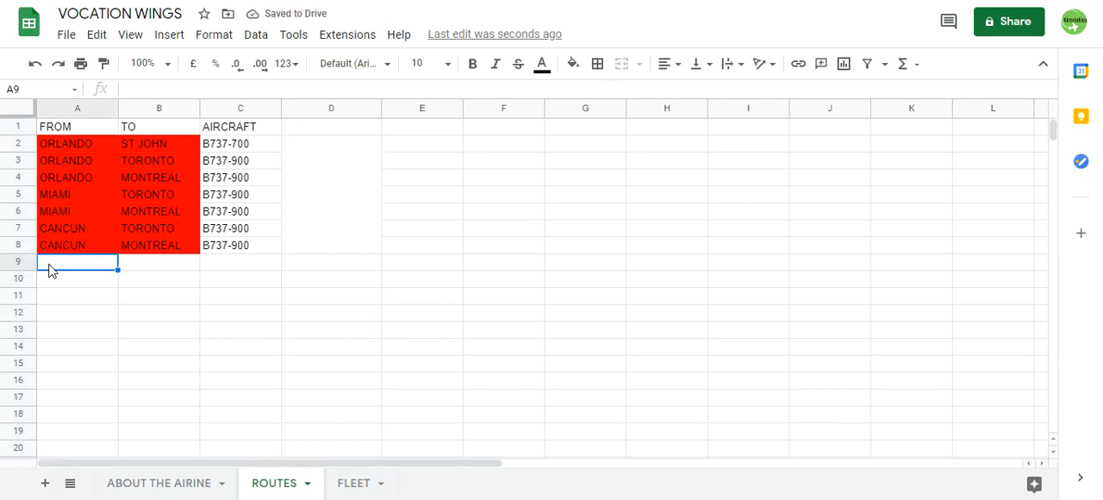
mouse_move(363, 471)
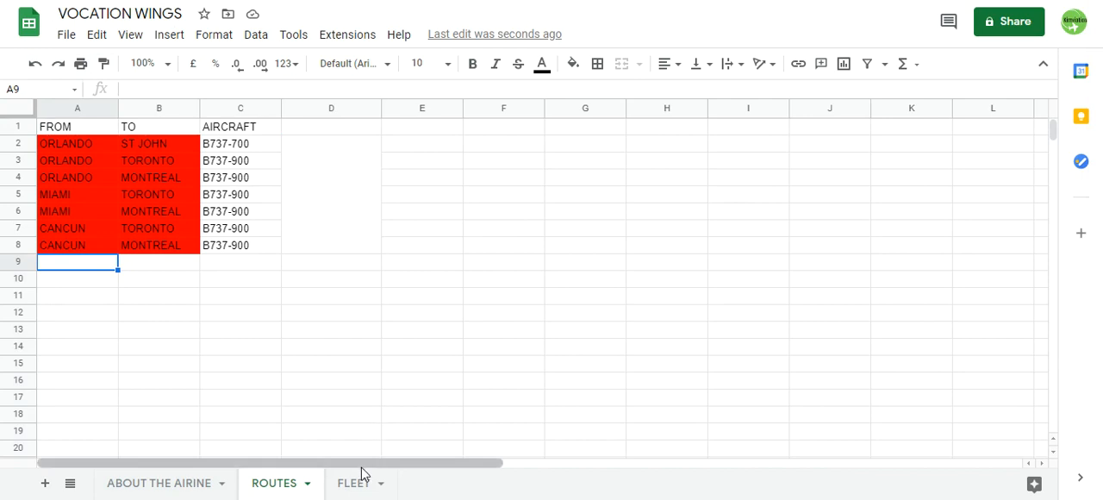
Step: Settle on the FLEET sheet after checking A3, A4 and ROUTES, and begin the AIRCRAFT heading
click(353, 483)
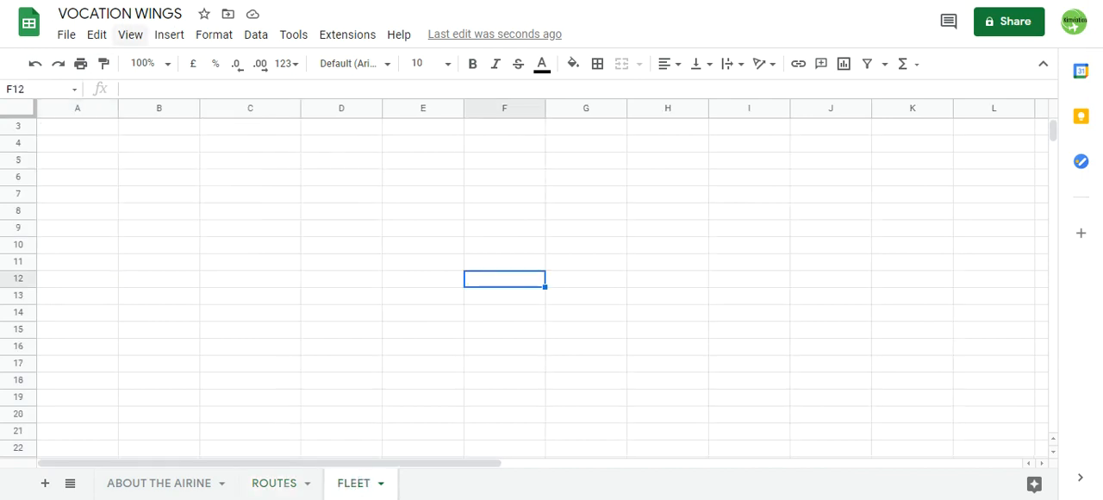
mouse_move(84, 152)
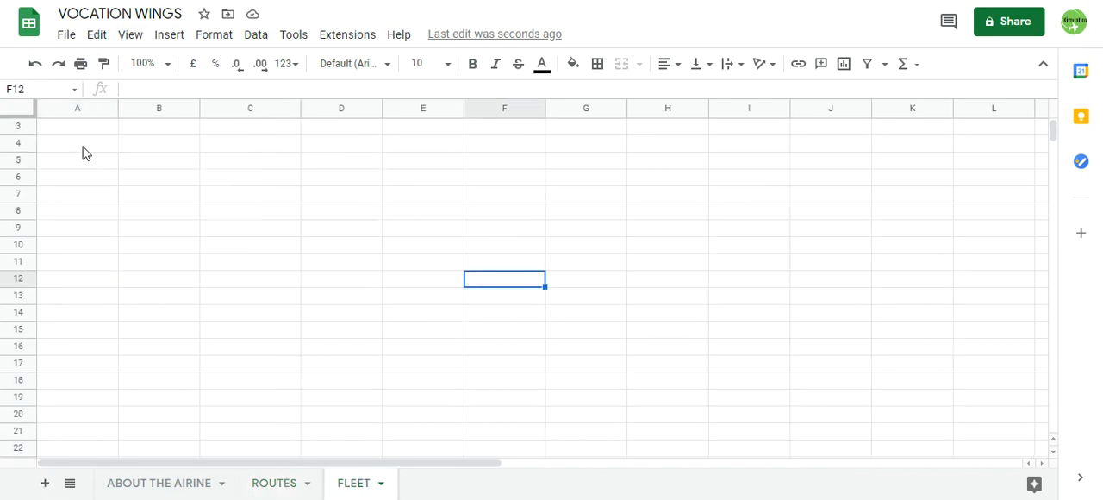
click(76, 130)
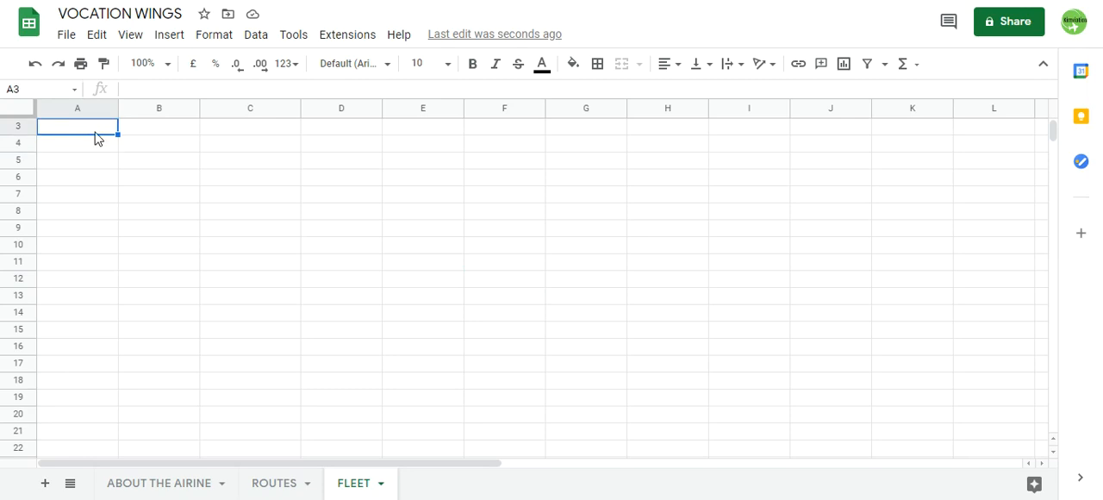
click(76, 143)
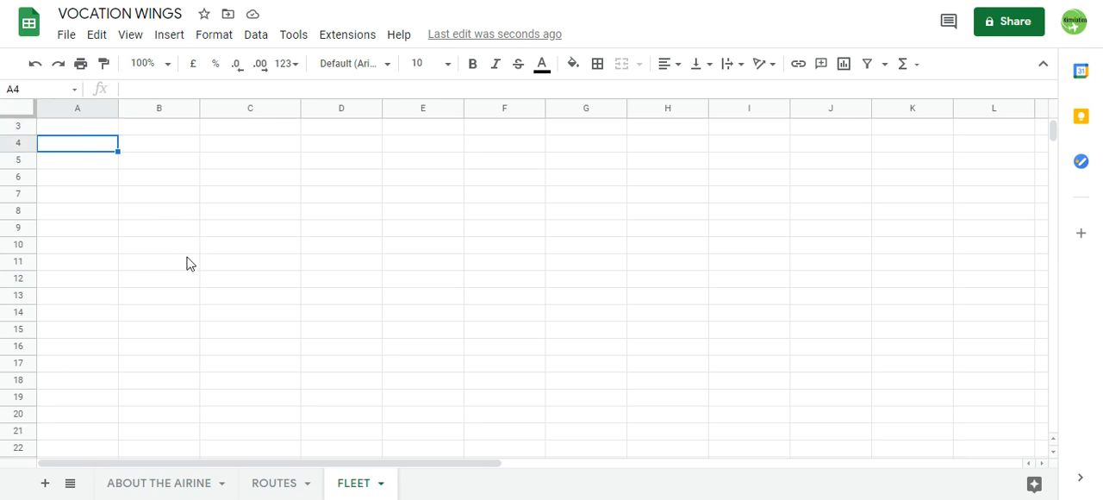
click(274, 483)
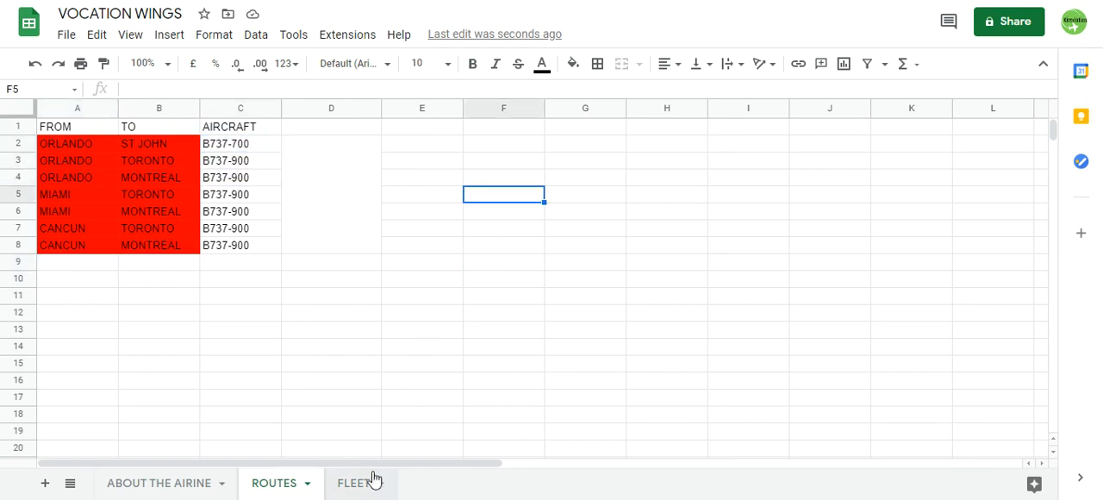
click(353, 481)
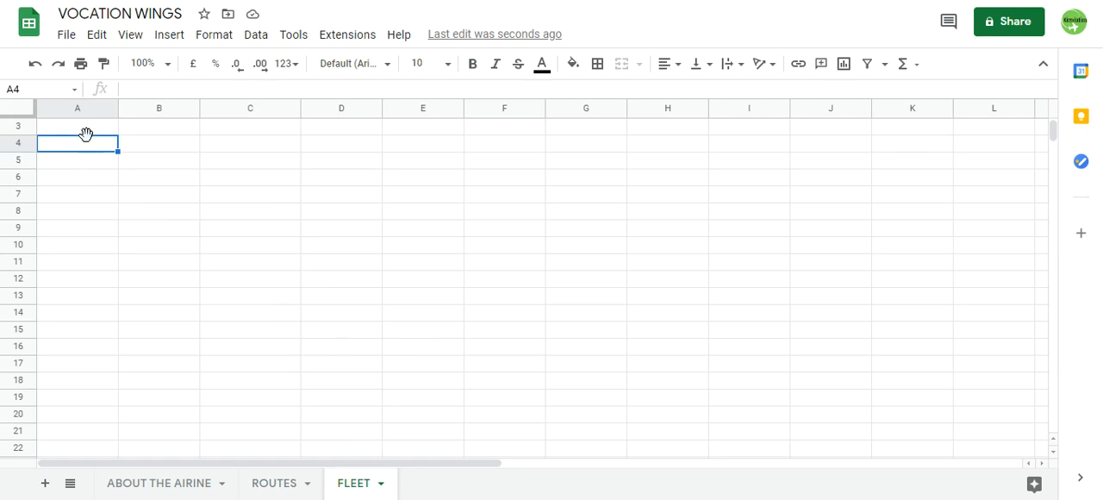
text(AIRCRAF)
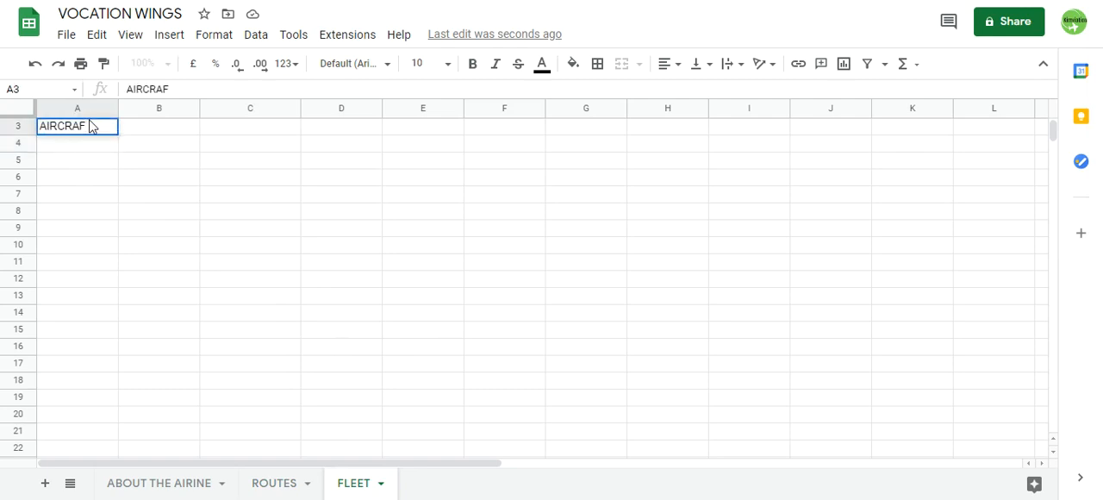
Step: Complete FLEET row 3 headers: AIRCRAFT, AMOUNT, GROUNDED and CONFUGARATION
key(Tab)
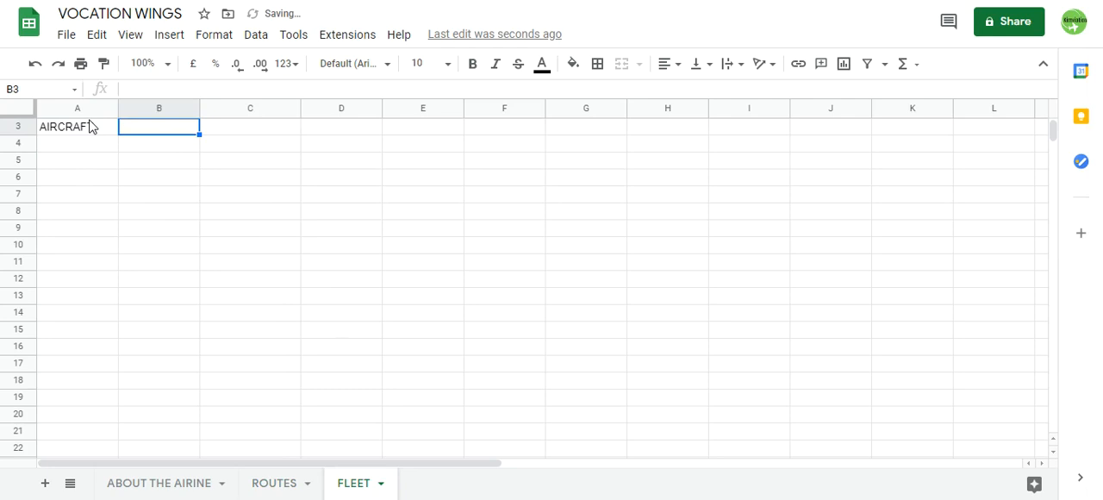
text(AMOUNT)
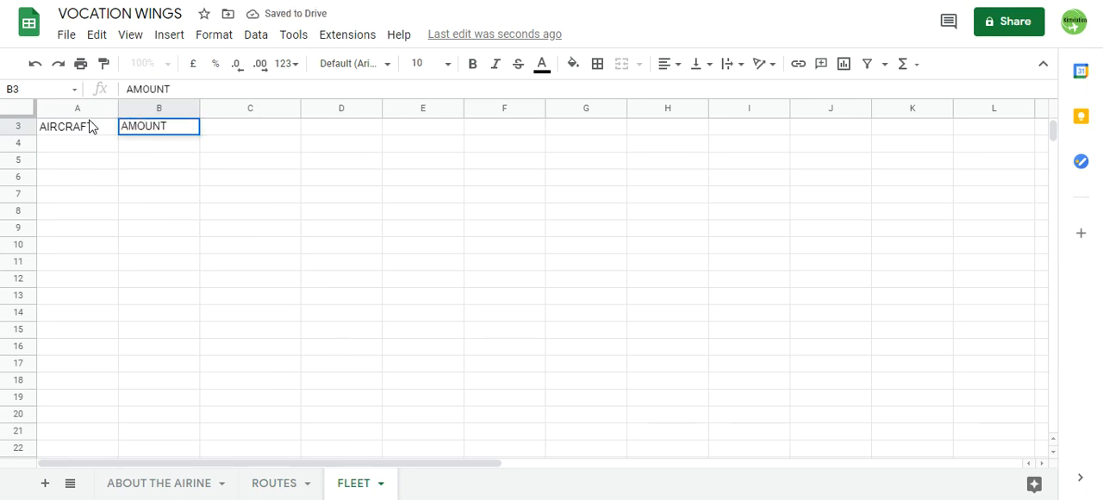
text(GRO)
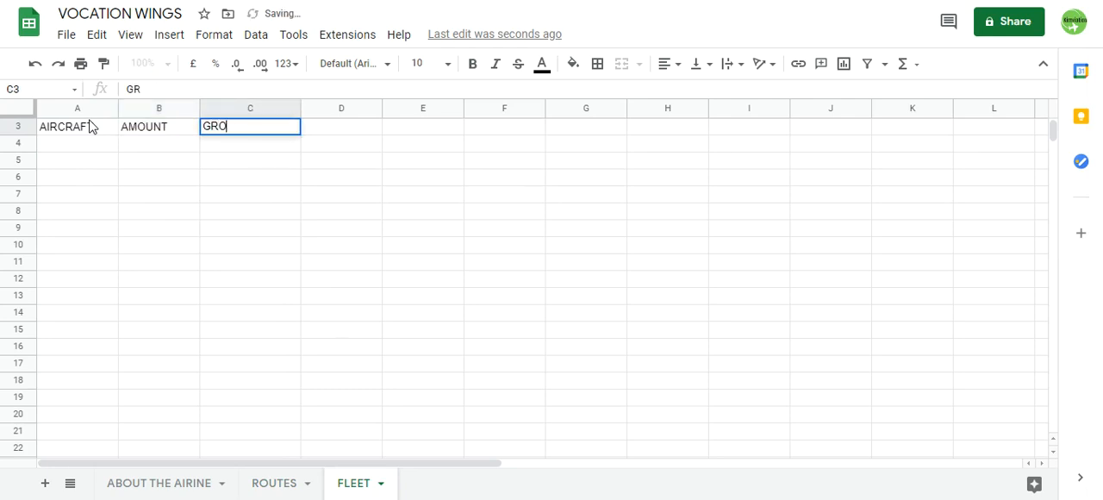
text(UNDED)
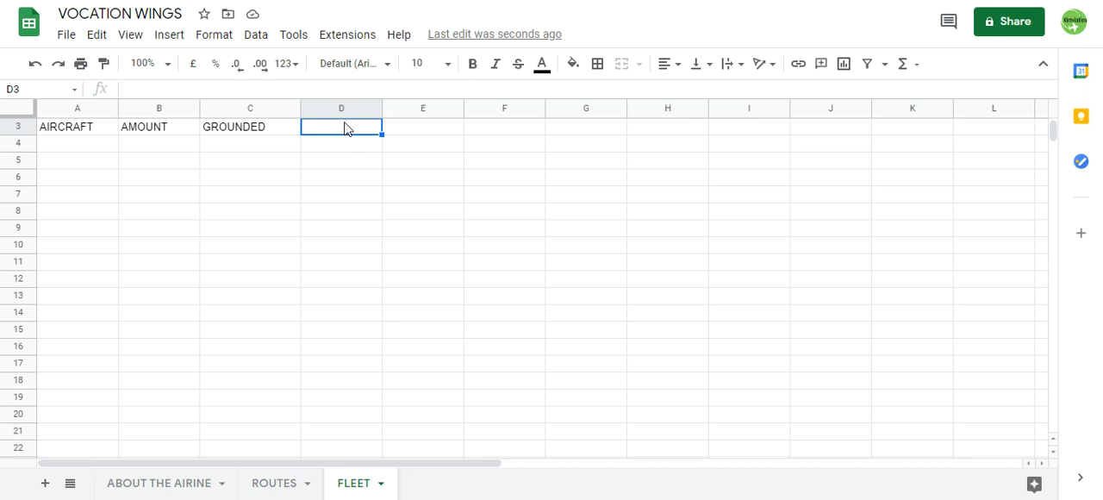
text(CON)
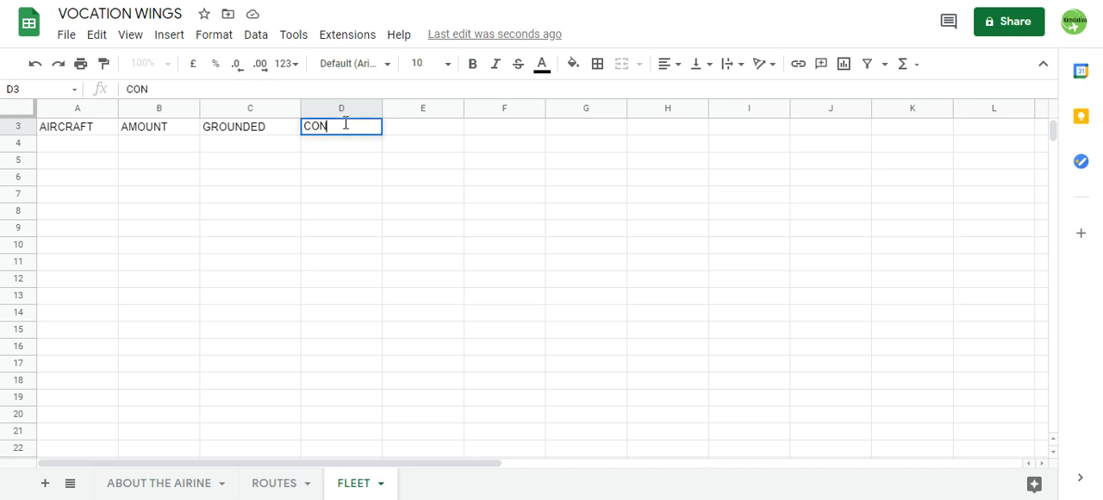
text(FUGA)
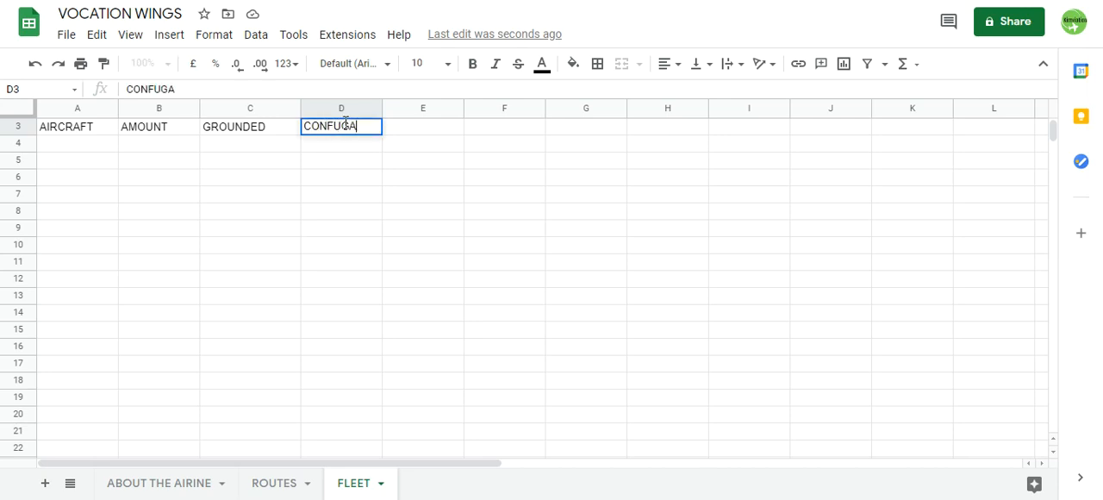
text(RATION)
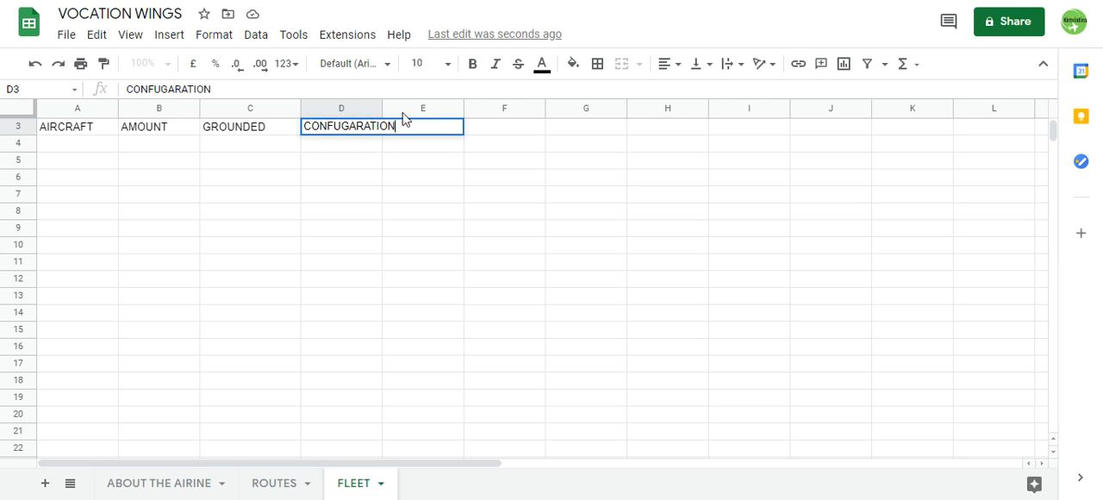
click(341, 107)
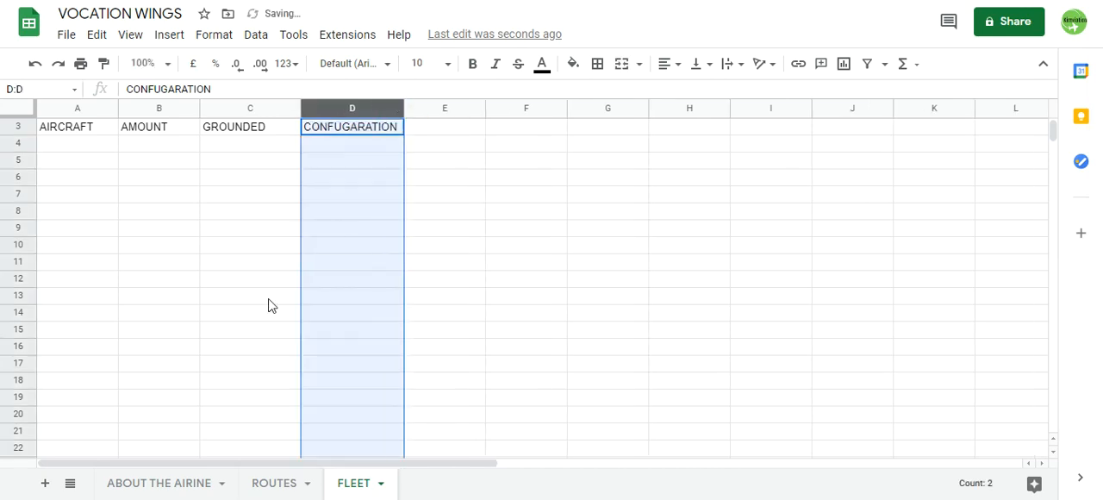
Step: Pick cells below the headers in the first fleet data row
click(76, 146)
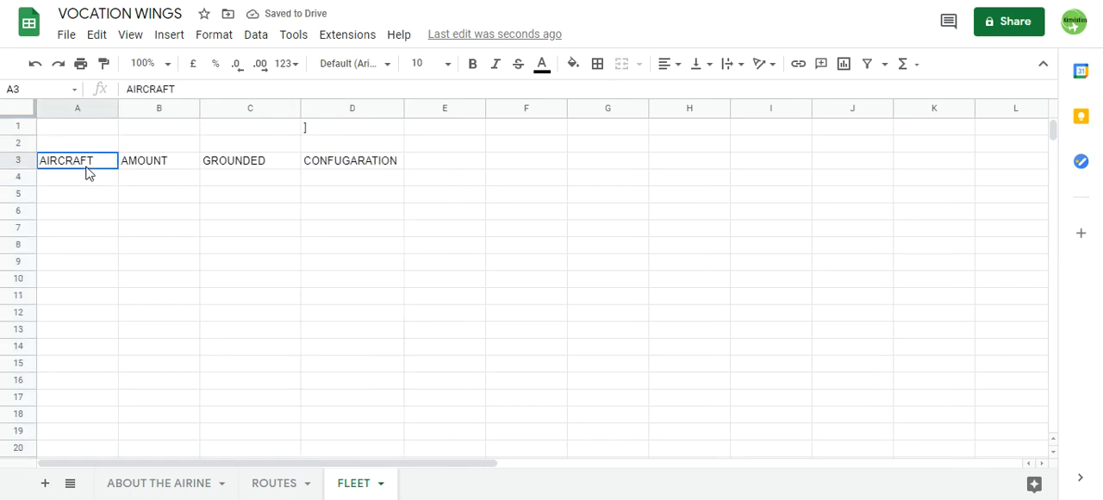
click(159, 176)
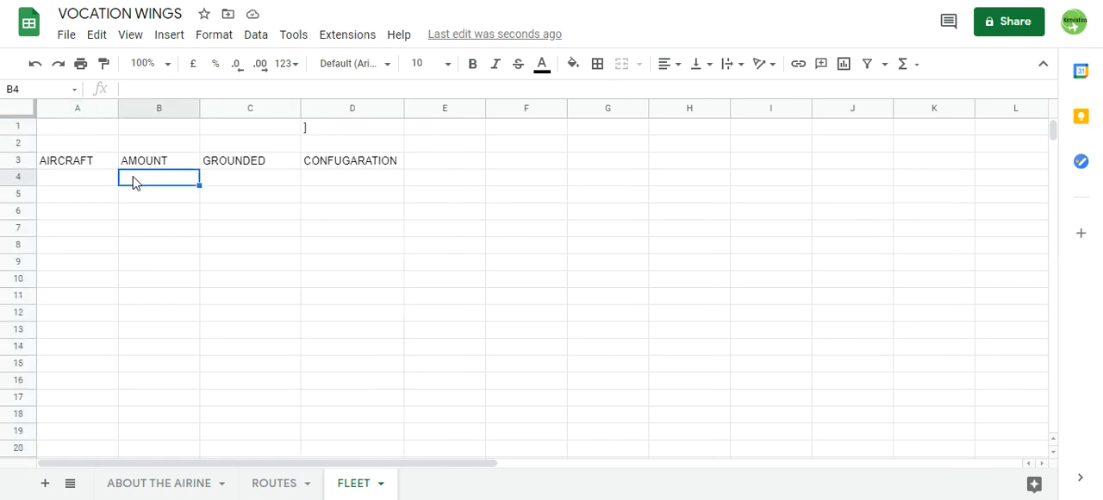
mouse_move(76, 169)
text(B)
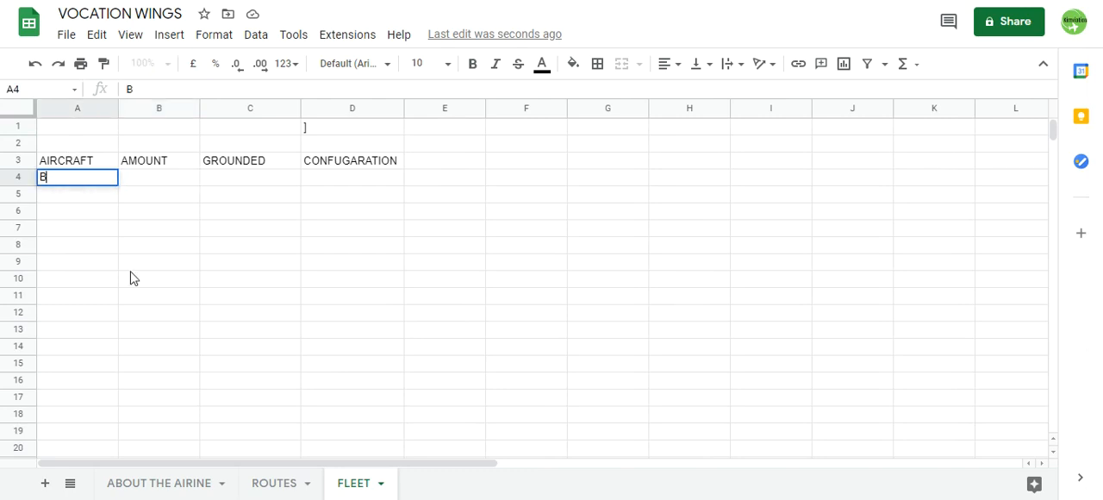
Step: Enter Boeing 737-700 and Boeing 737-900 as the first two aircraft names
text(oeing 7)
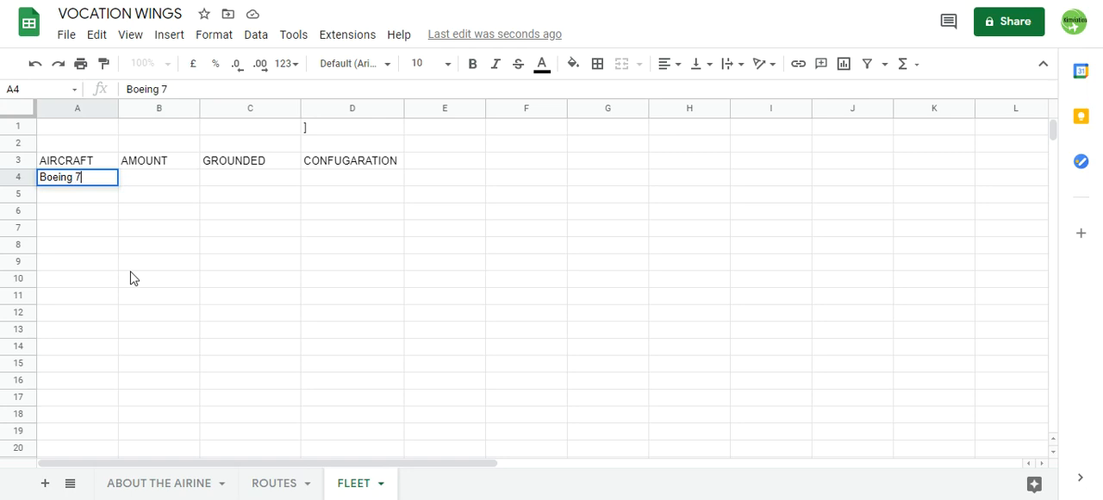
text(37-70)
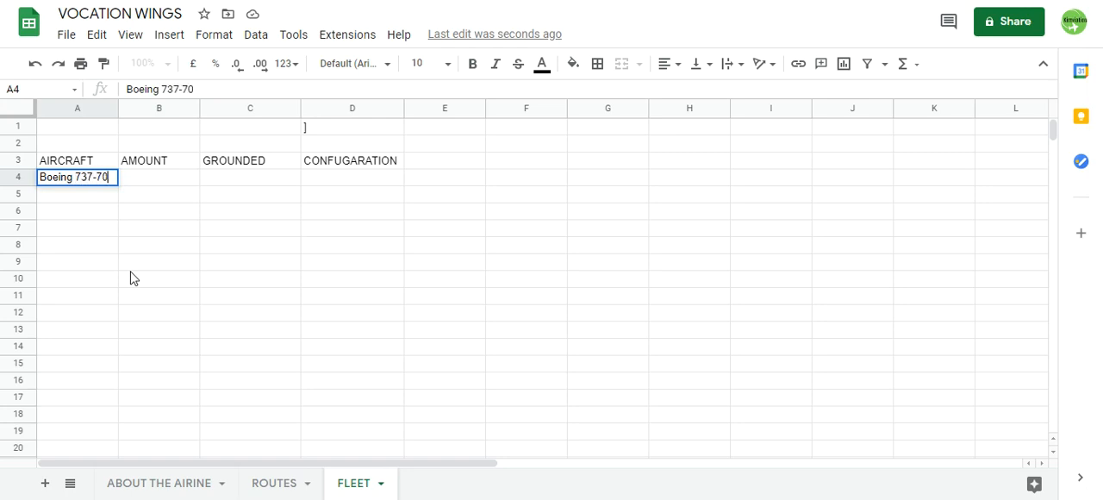
key(Enter)
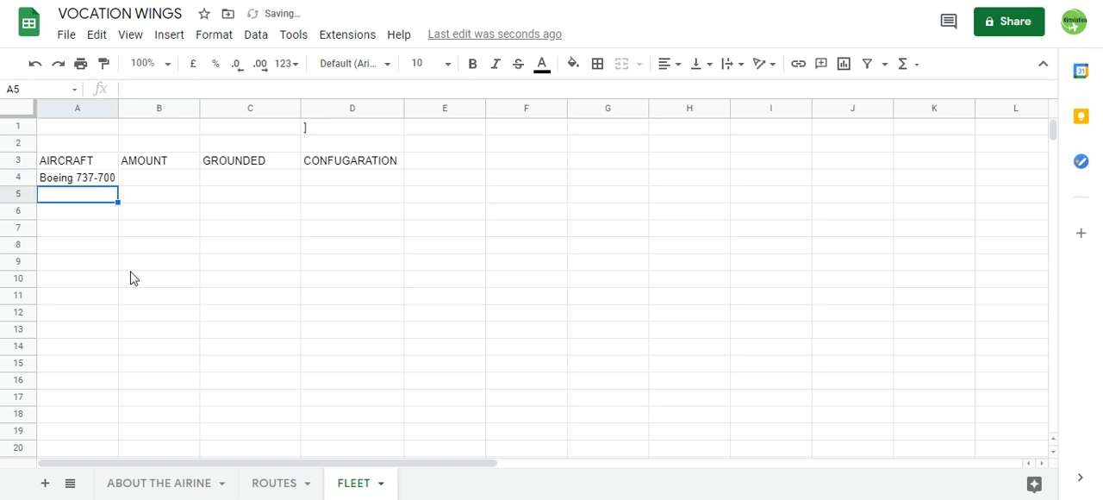
text(Boeing 737-700)
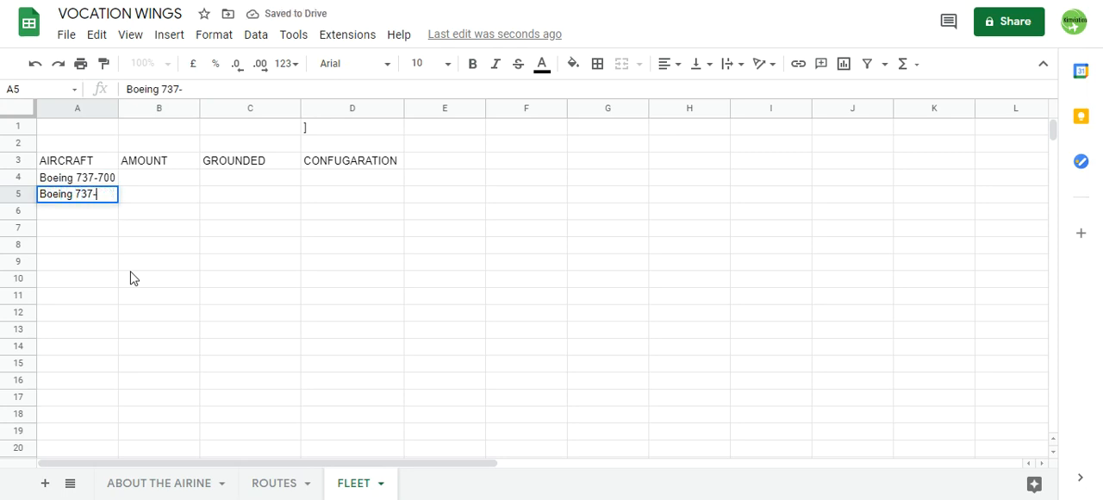
text(80)
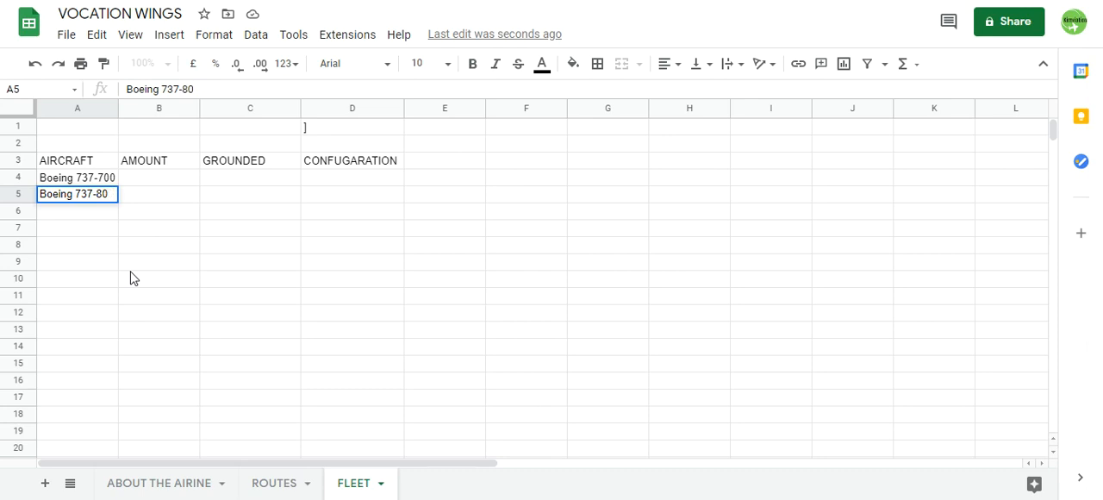
text(900)
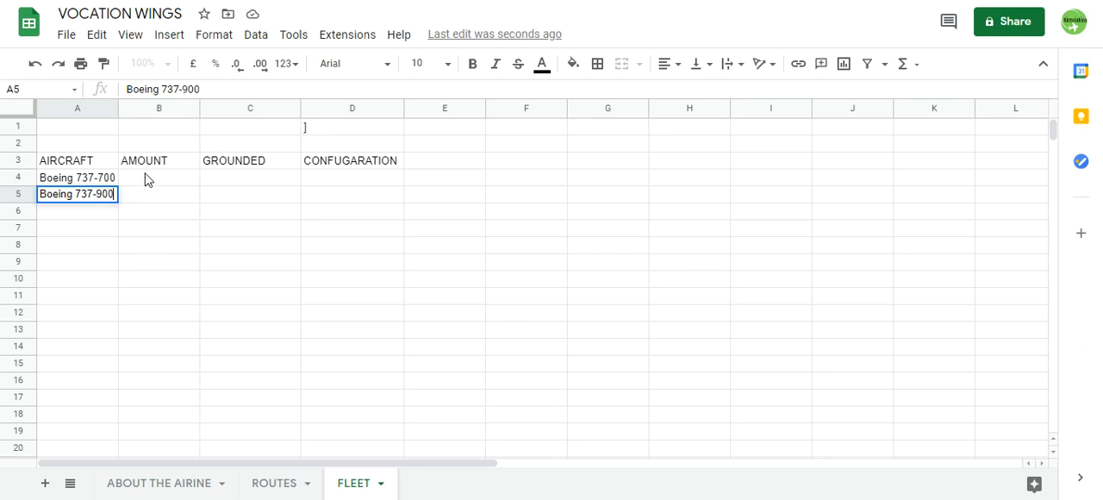
Step: Enter amounts 2 and 5 and grounded counts 1 and 3 for both Boeing rows
click(158, 177)
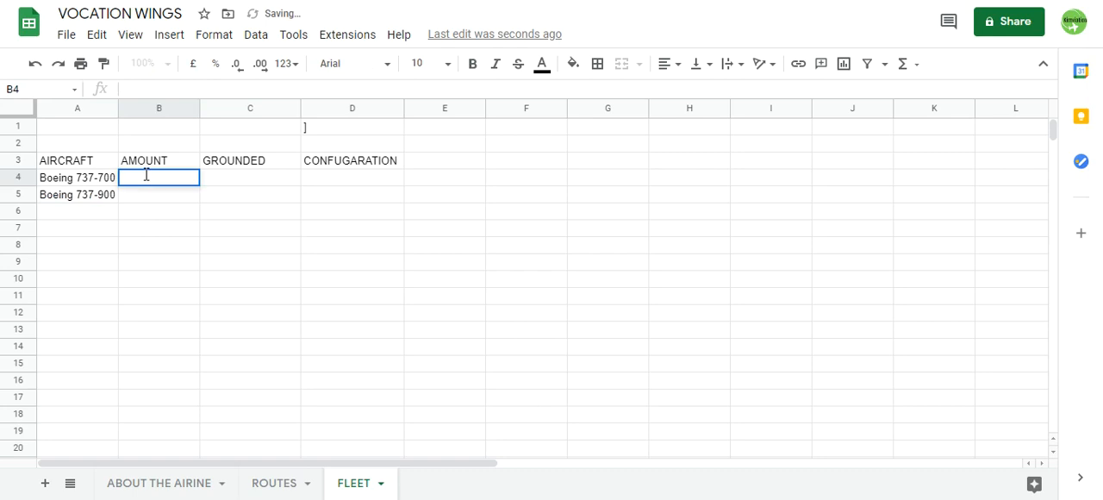
text(2)
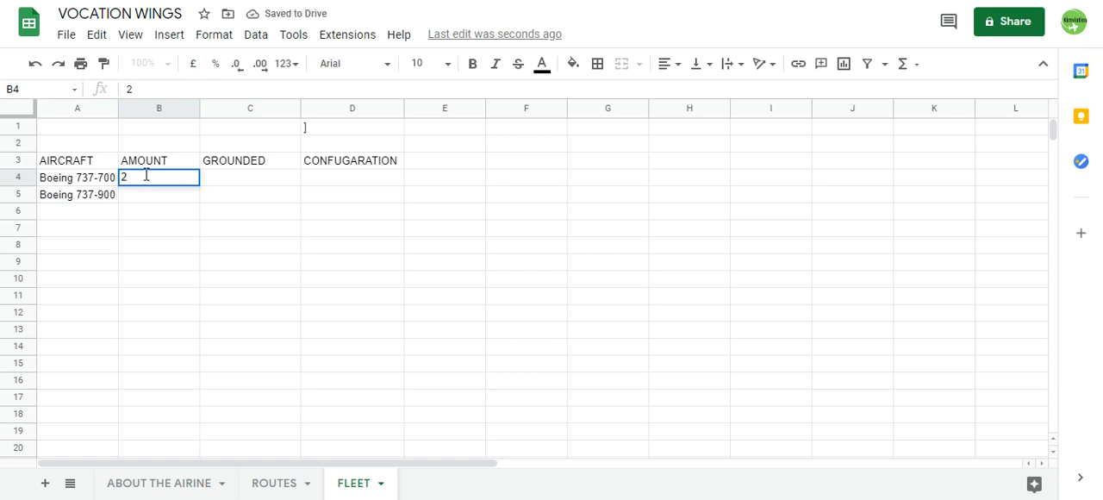
key(Enter)
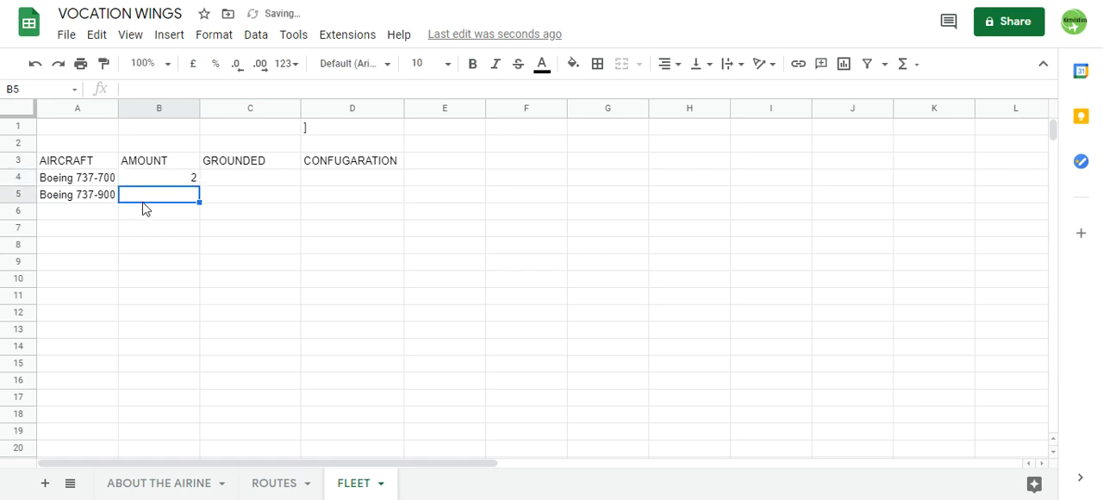
text(5)
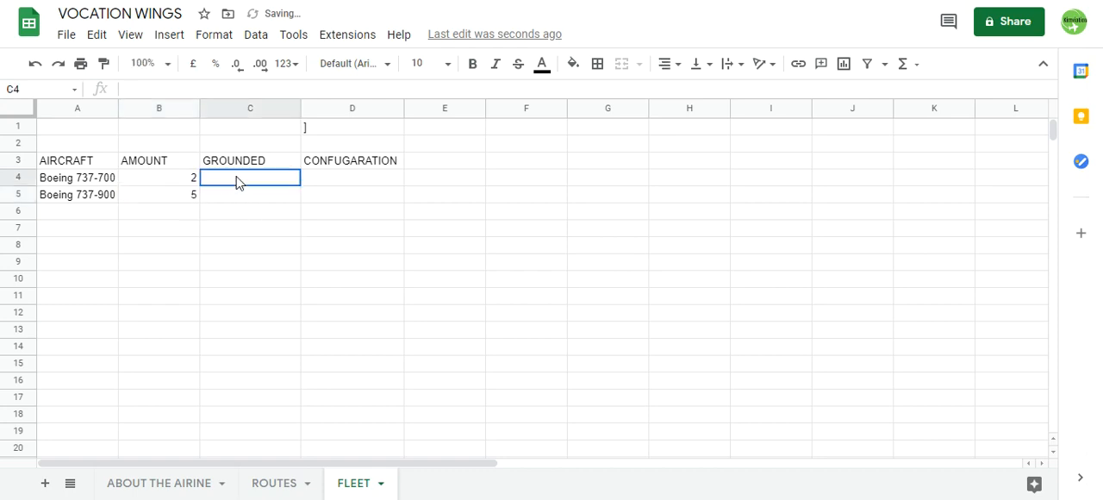
text(1)
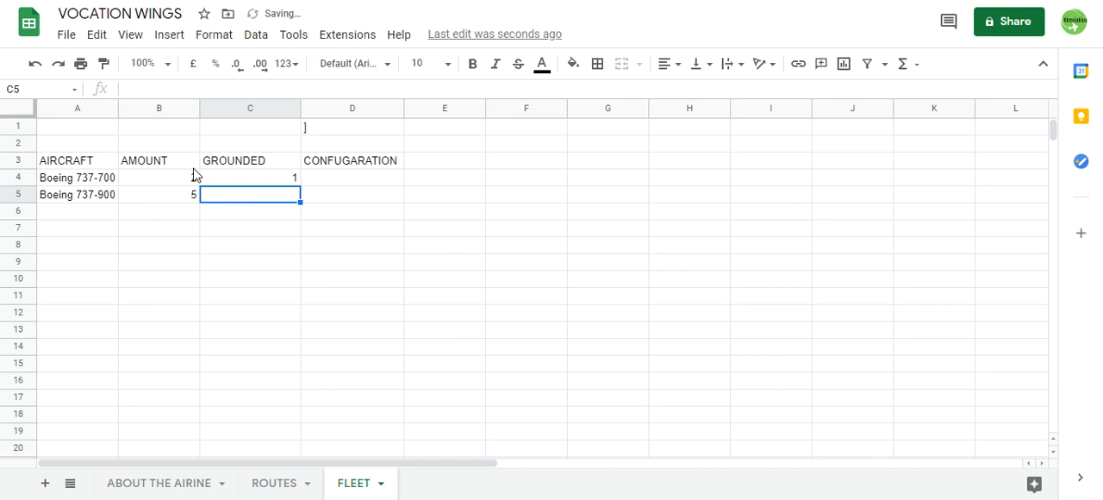
text(3)
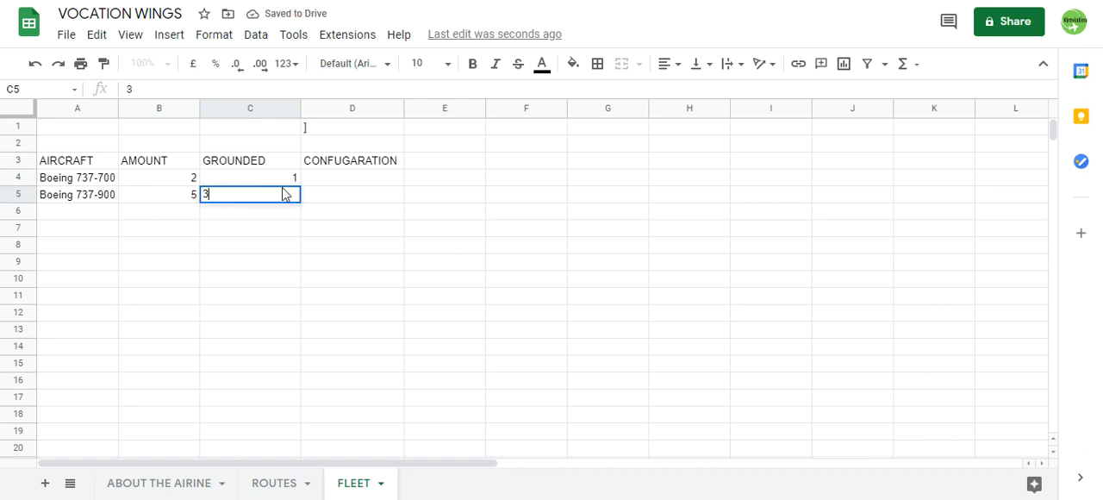
Step: Enter configuration 3-3 for both Boeing rows and center-align those cells
click(352, 177)
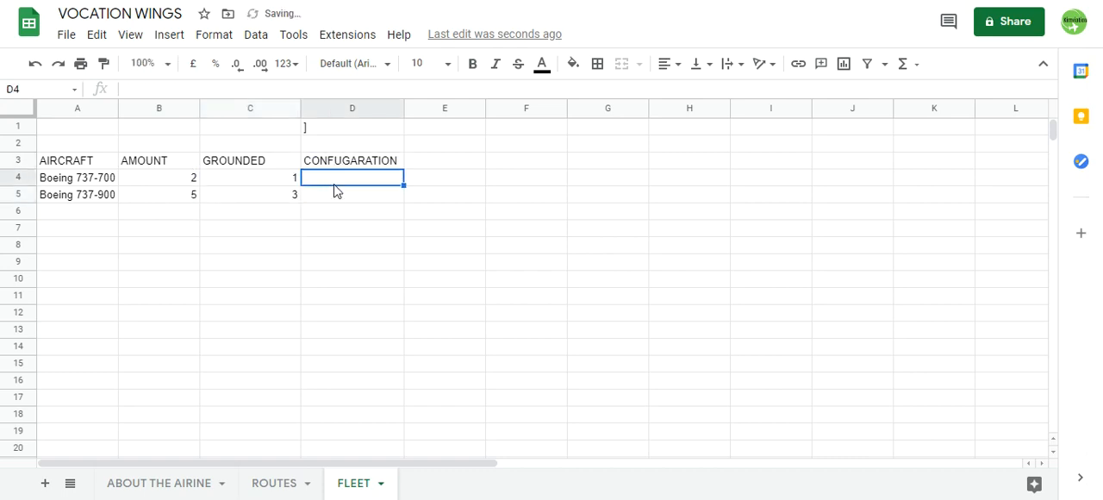
text(3-3)
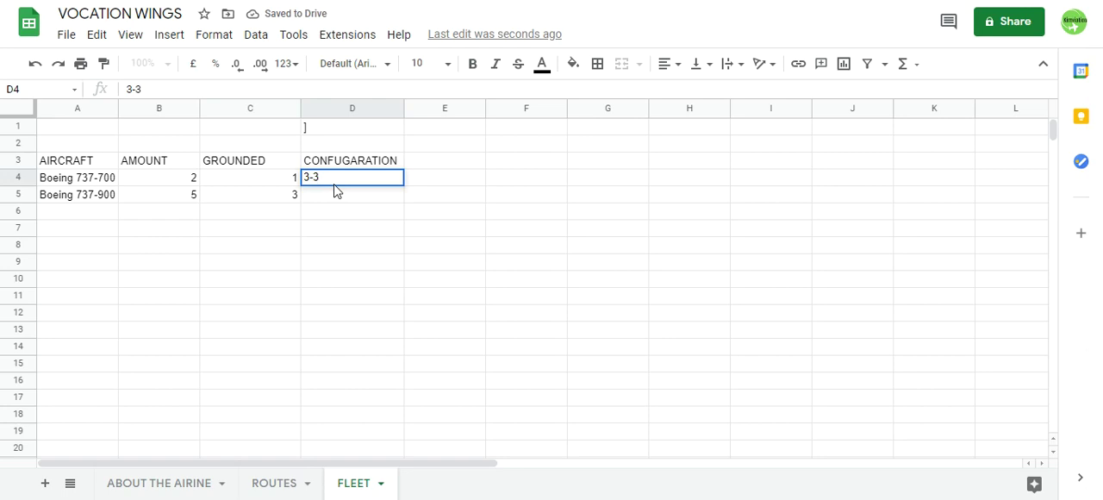
key(Enter)
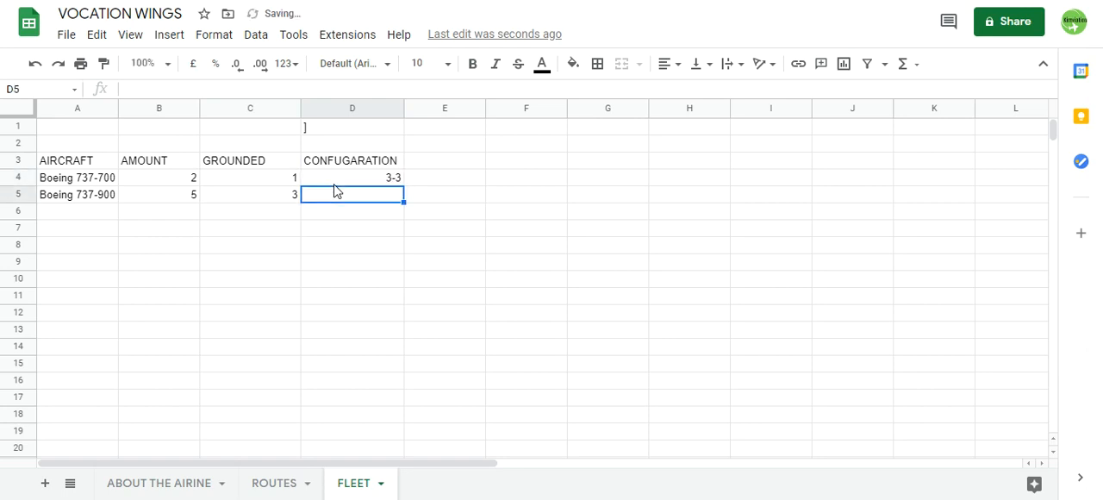
text(3-3)
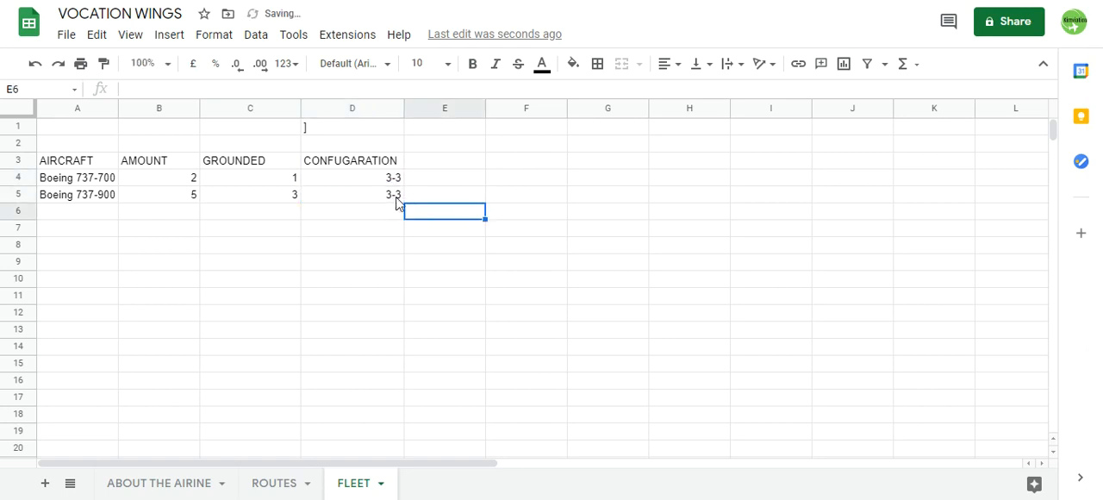
drag(351, 178, 351, 194)
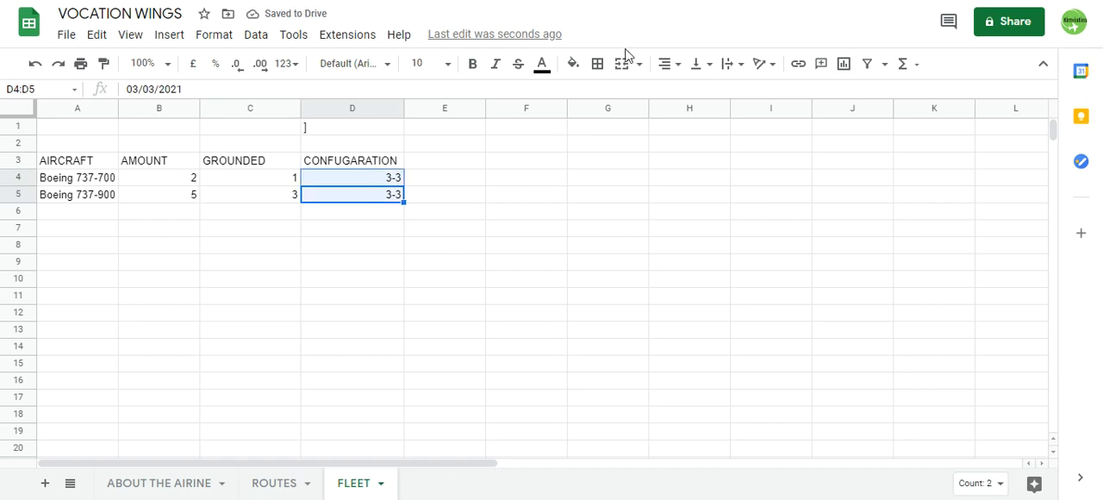
mouse_move(642, 75)
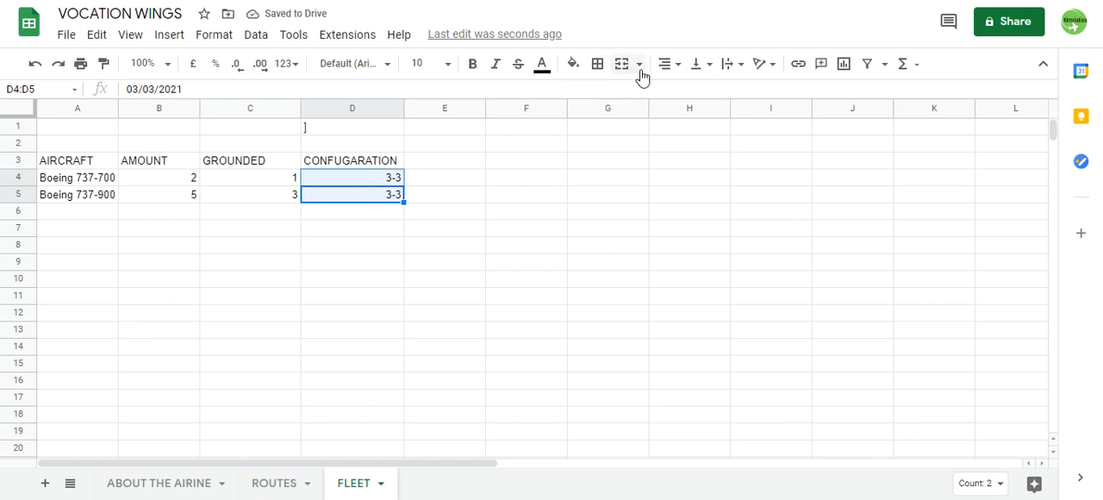
click(642, 63)
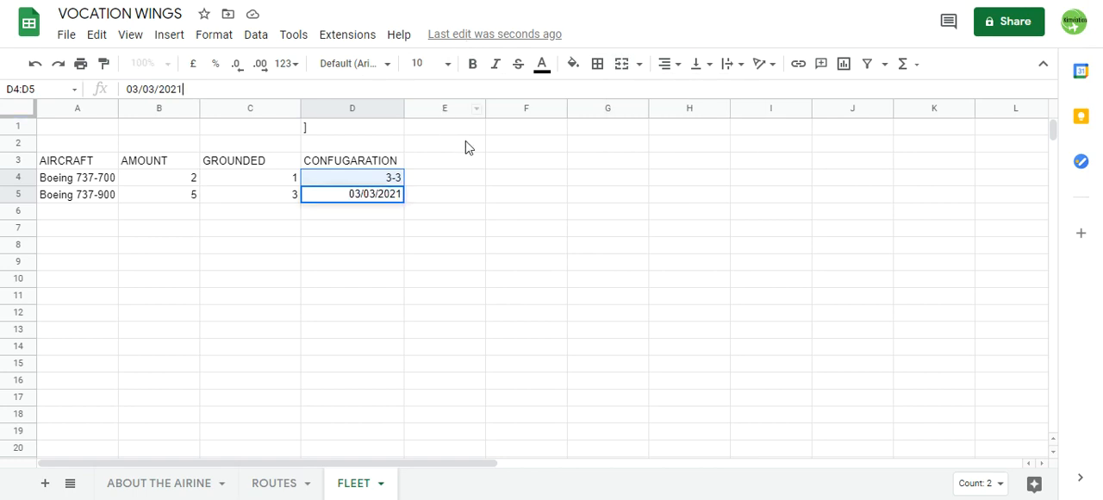
mouse_move(1031, 2)
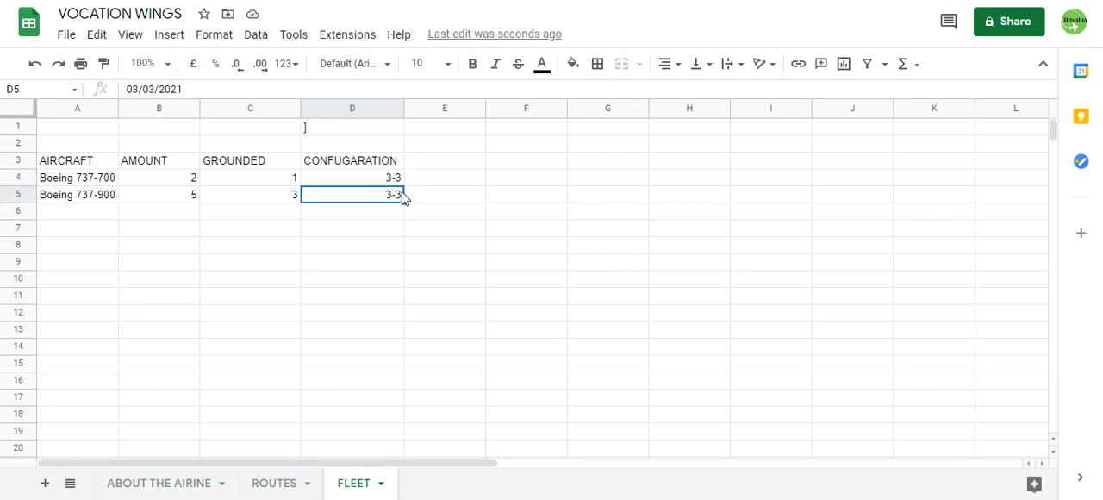
click(443, 211)
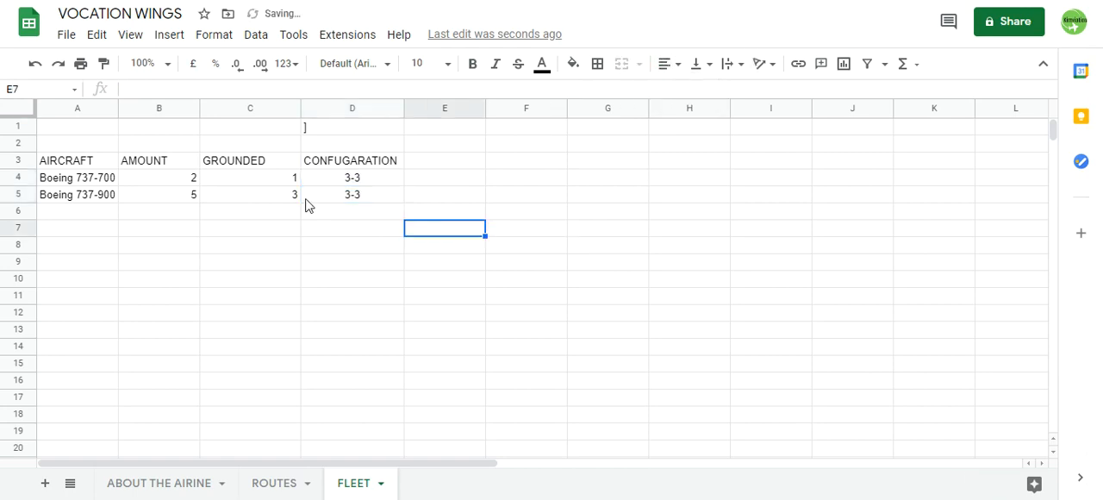
mouse_move(1077, 287)
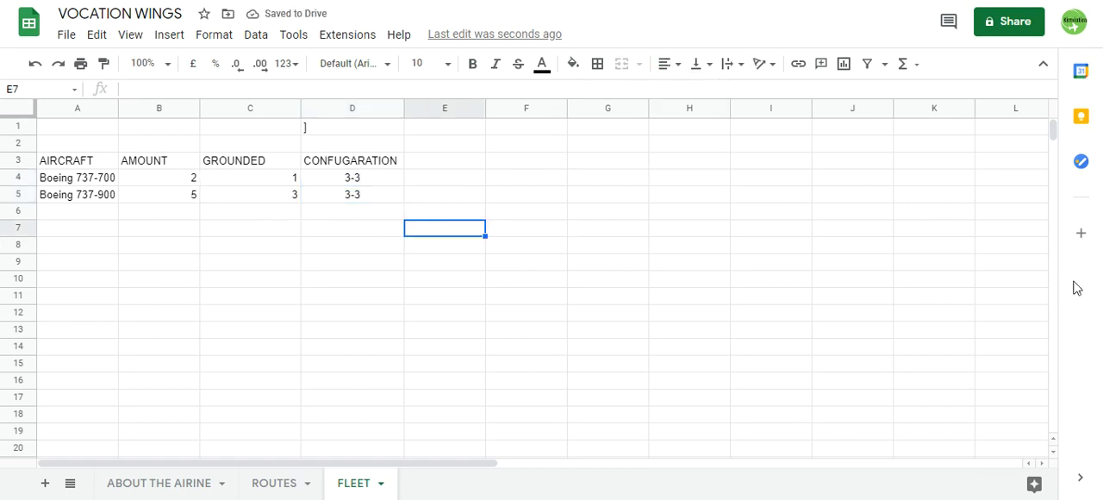
Step: Switch between FLEET and ROUTES, ending on the first empty row under the routes
click(76, 211)
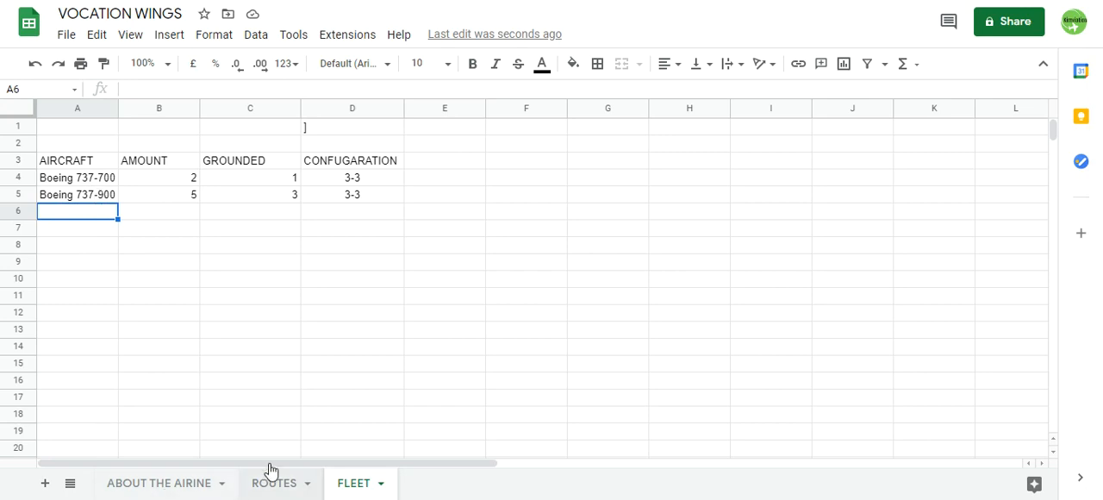
click(273, 483)
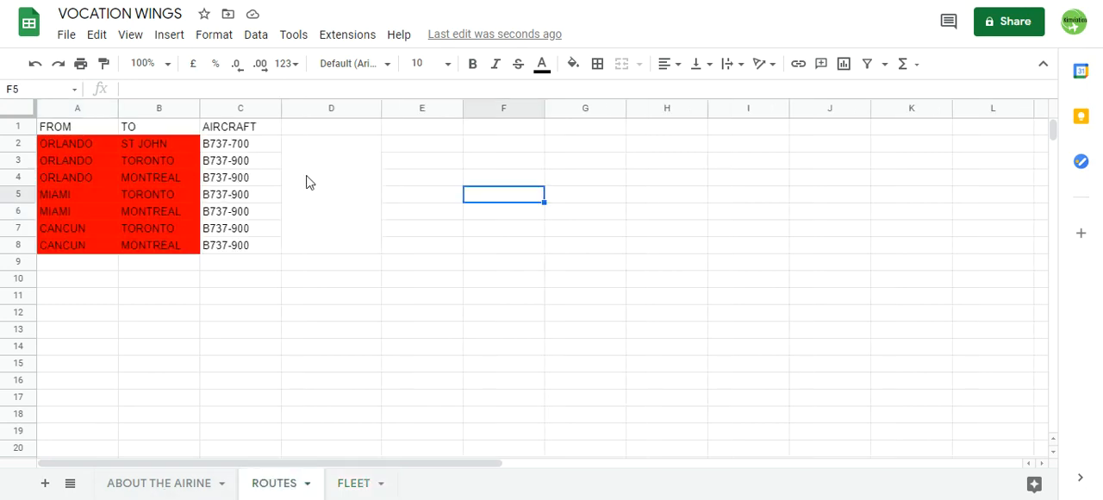
click(352, 482)
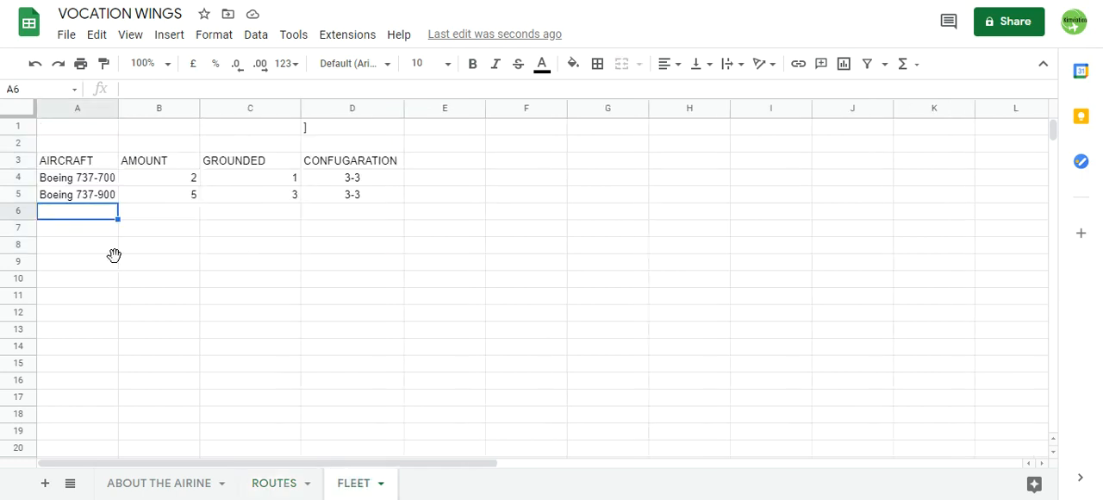
click(76, 261)
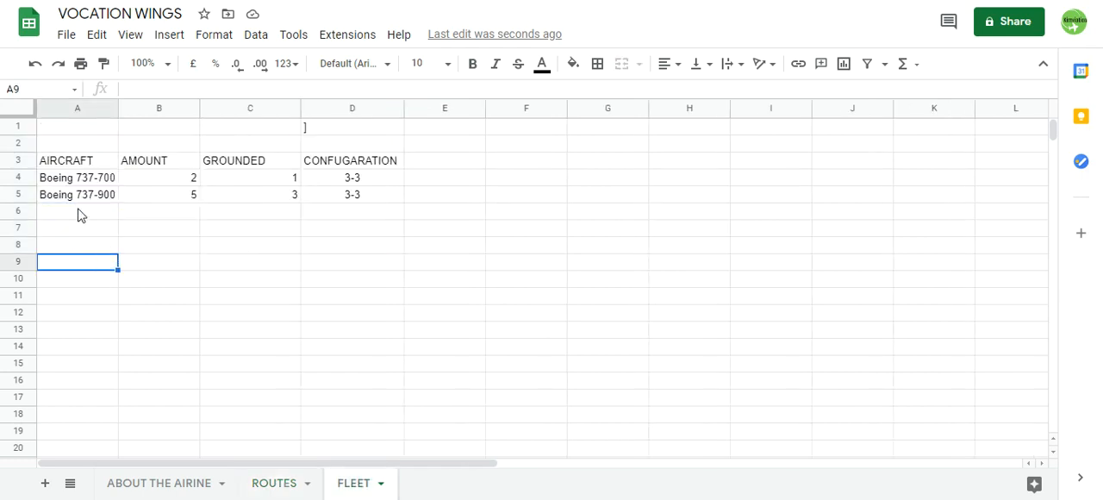
click(273, 483)
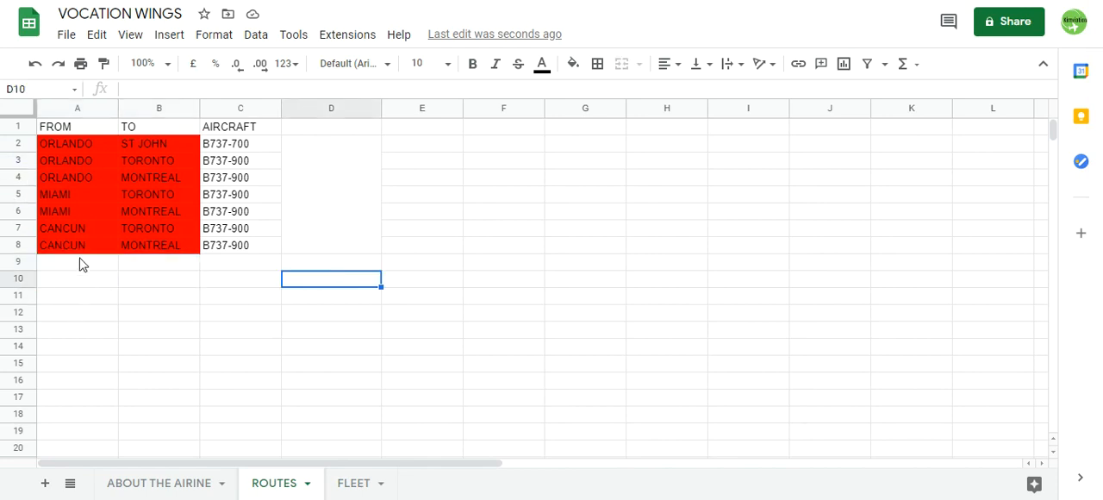
click(77, 261)
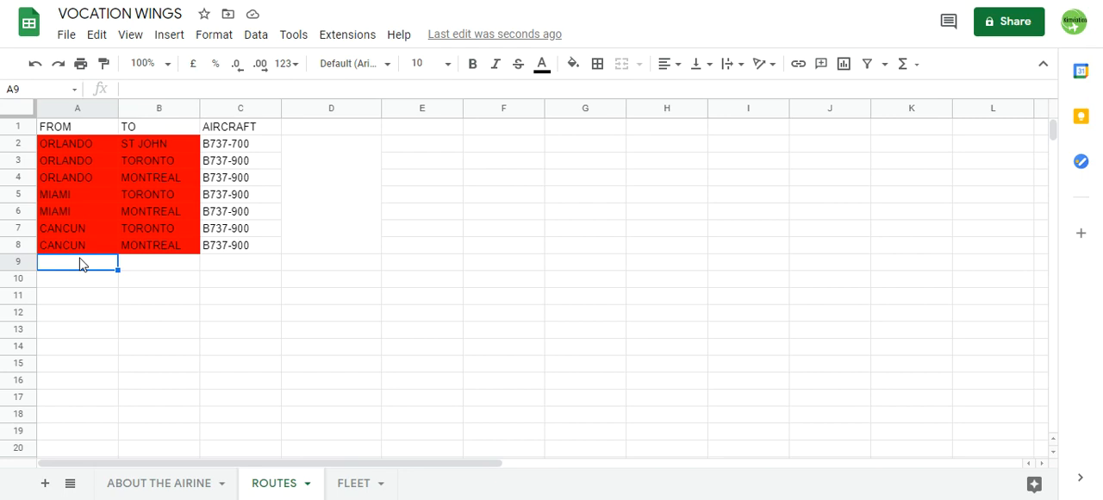
mouse_move(209, 417)
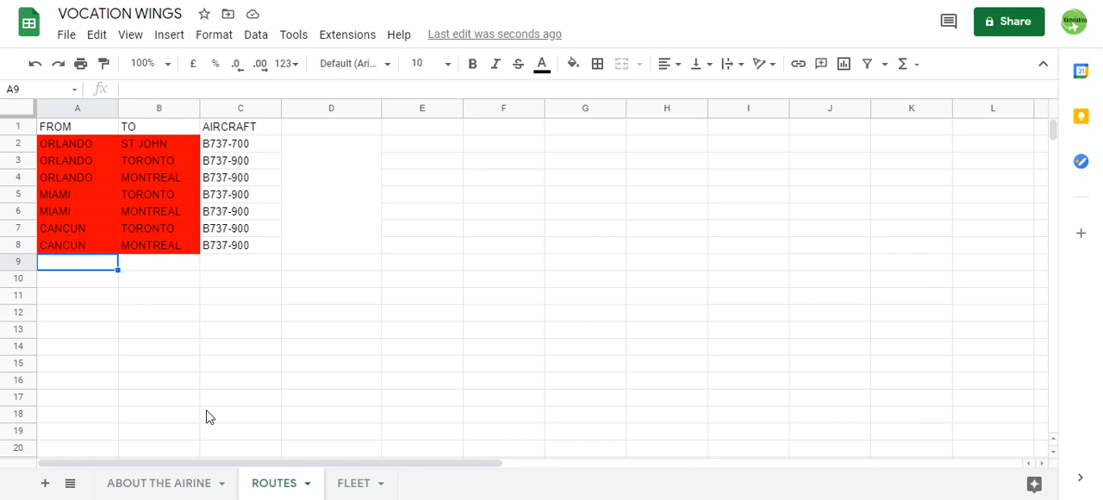
mouse_move(358, 141)
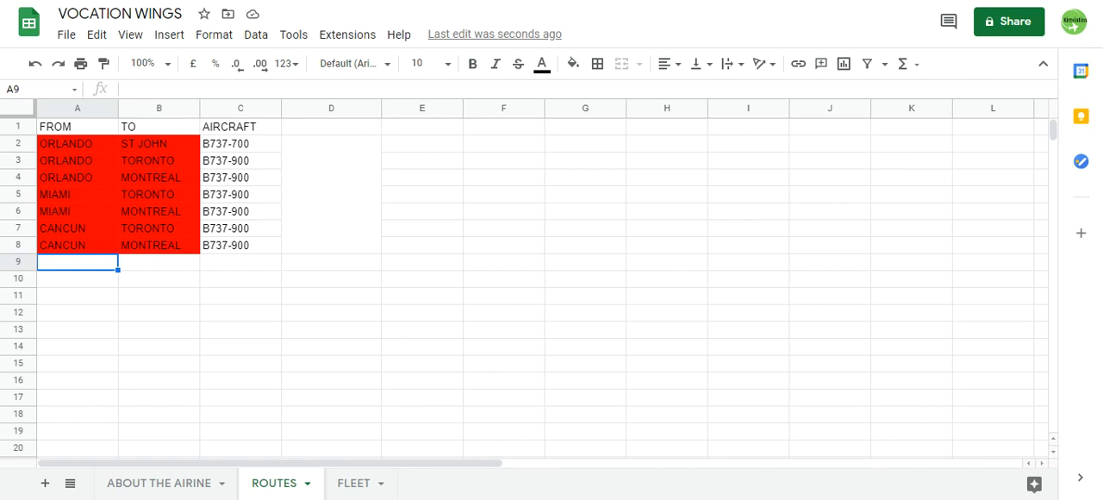
mouse_move(617, 217)
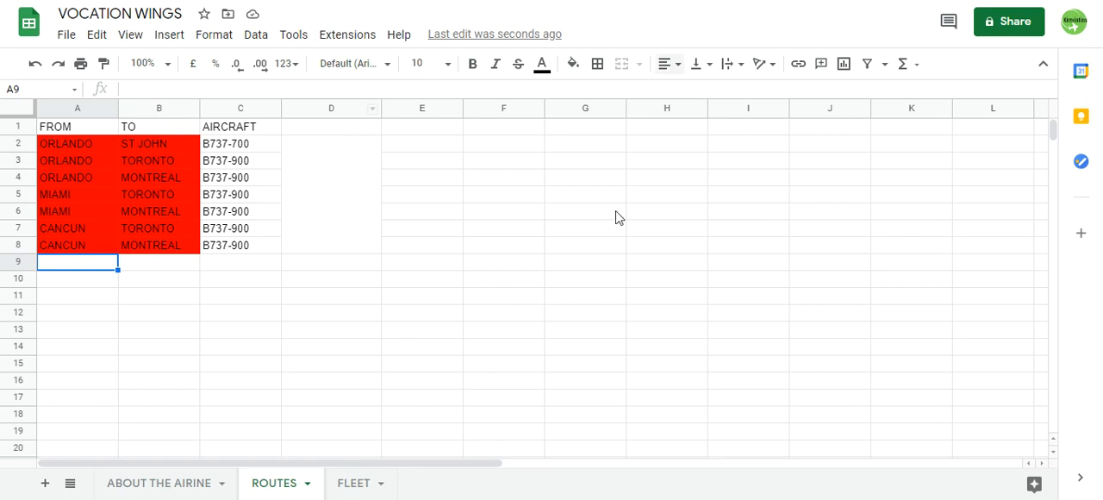
mouse_move(587, 132)
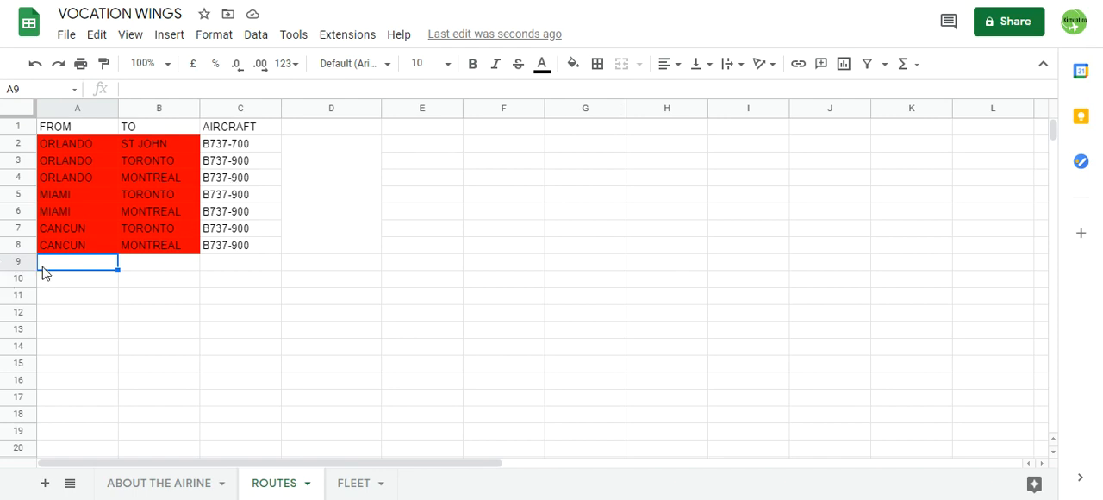
Step: Enter departure cities MIAMI, ORLANDO and CANCUN below the existing routes
text(C)
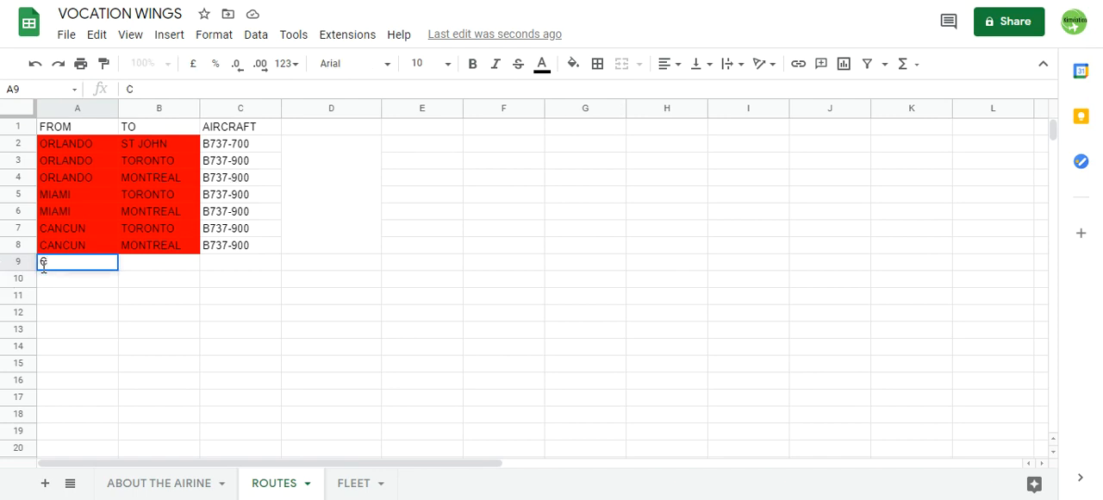
text(MIAMI)
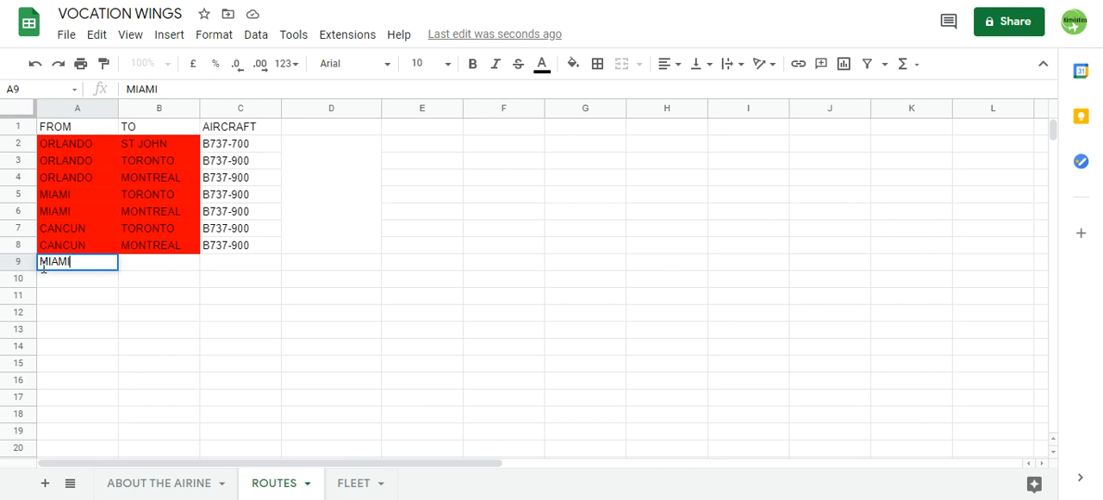
key(Enter)
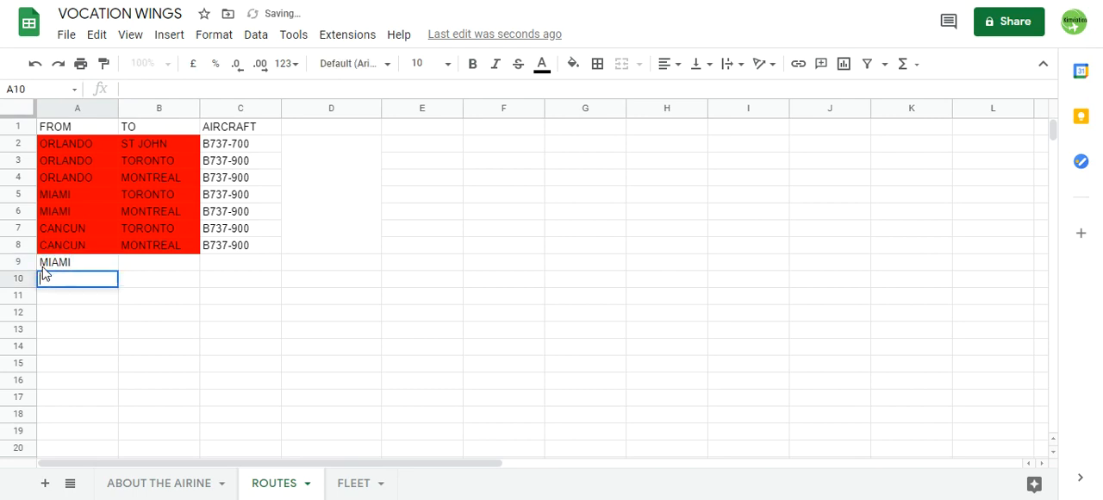
text(ORLANDO)
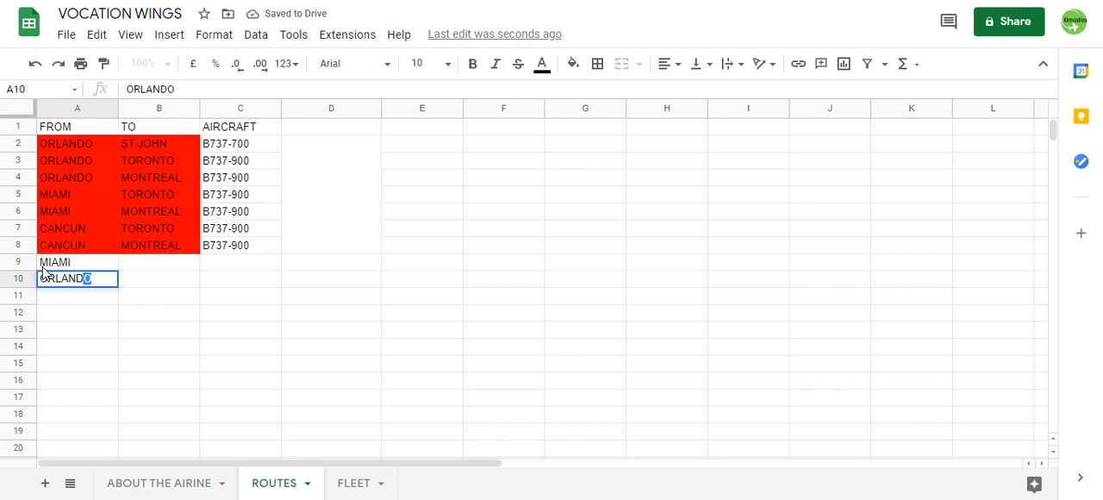
key(Tab)
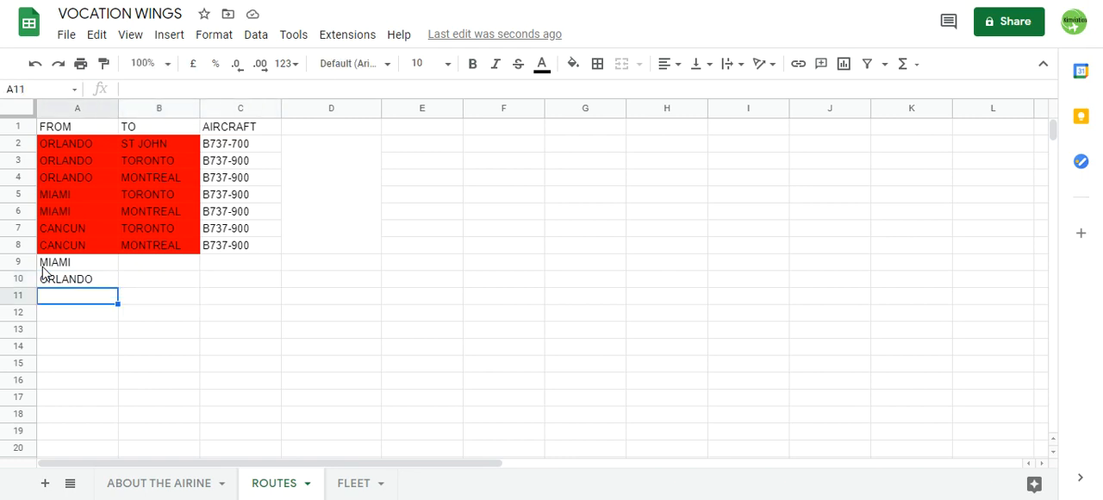
text(CANCUN)
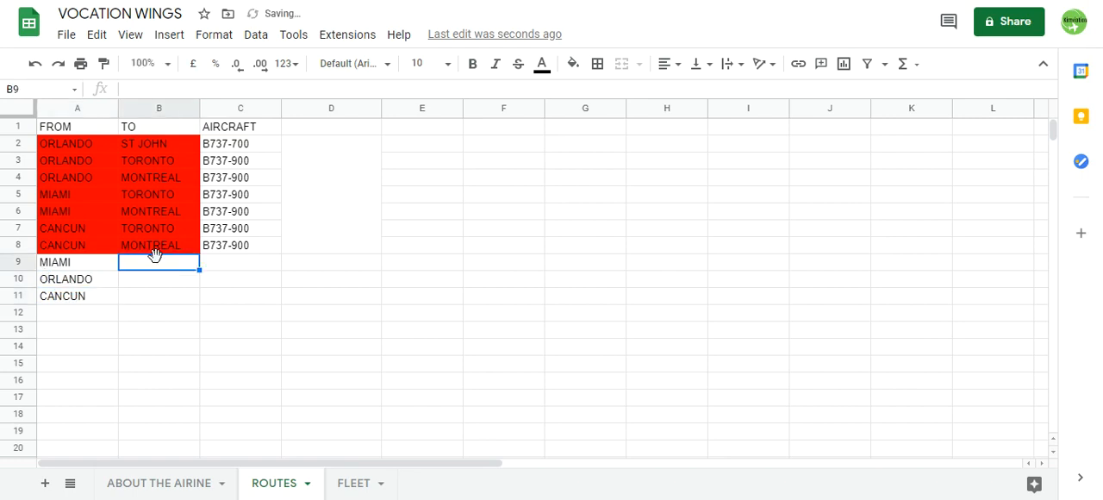
Step: Enter ANCHORAGE as the destination for the three new routes
text(ANCHORA)
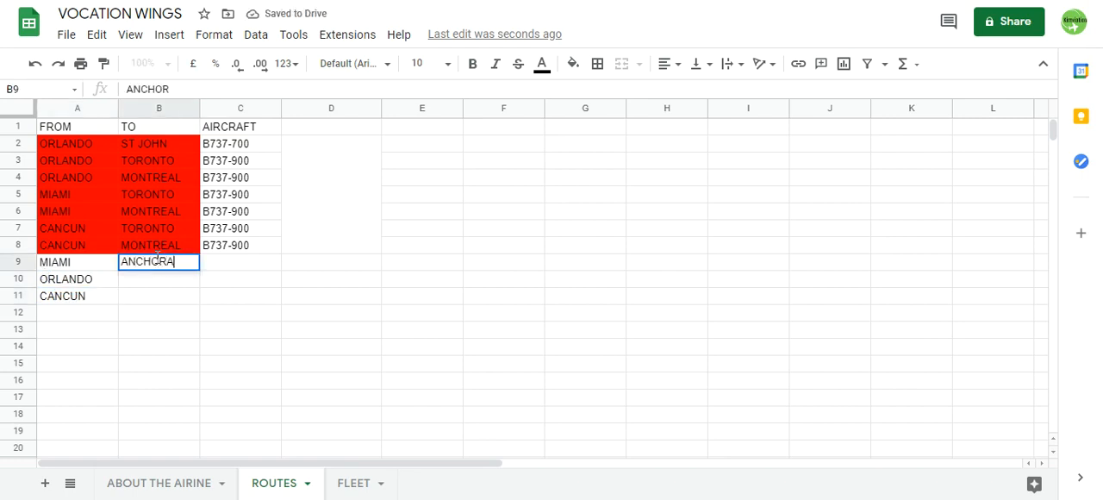
key(Enter)
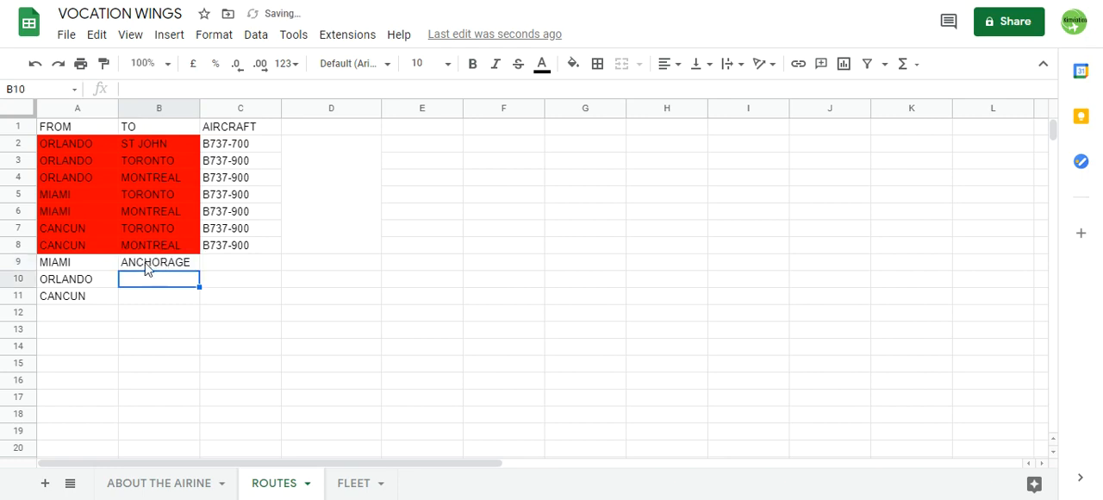
mouse_move(653, 239)
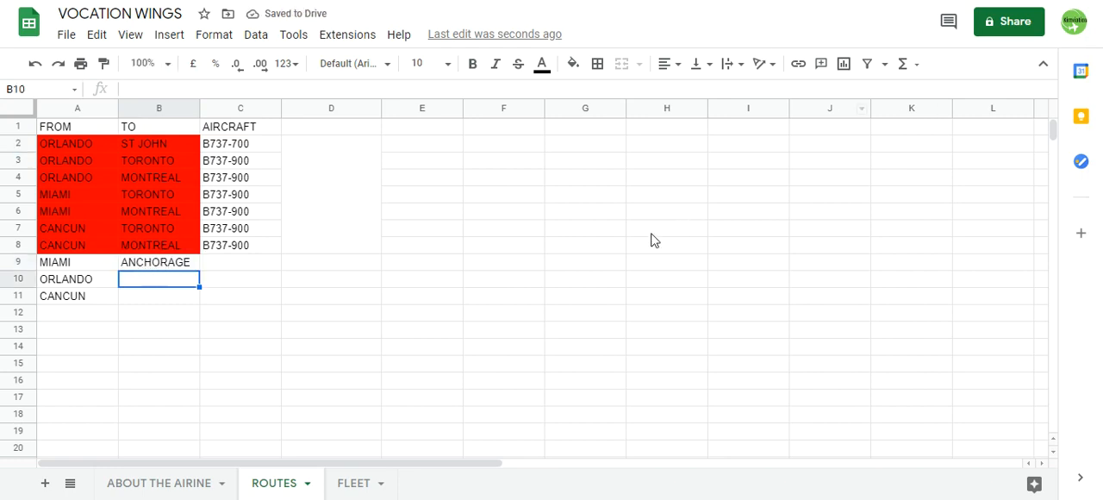
mouse_move(194, 282)
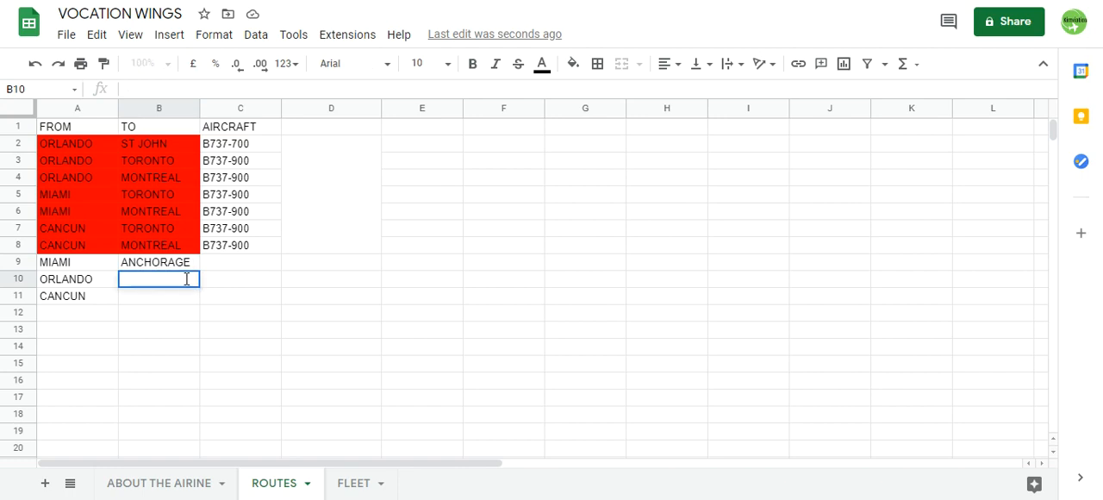
text(ANCHORAGE)
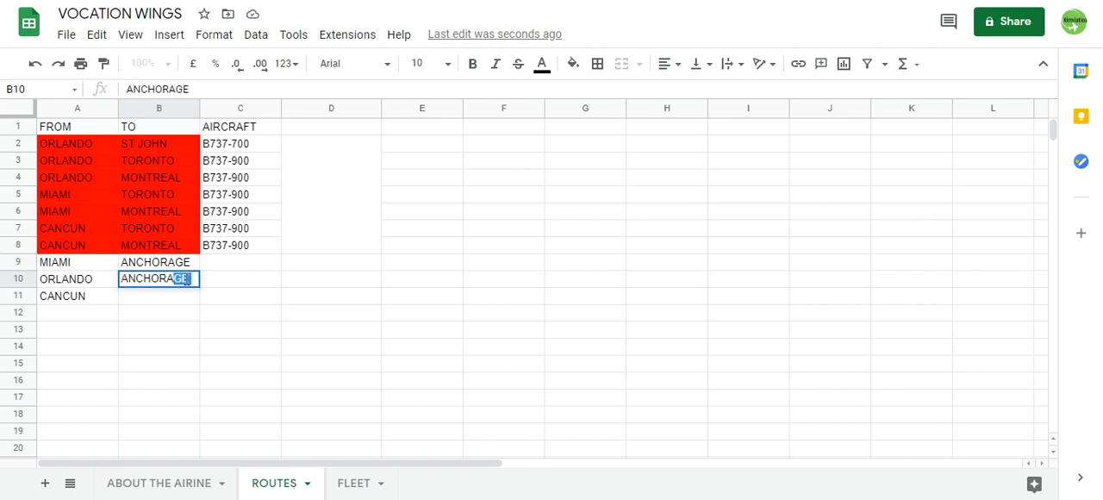
text(ANCHORAGE)
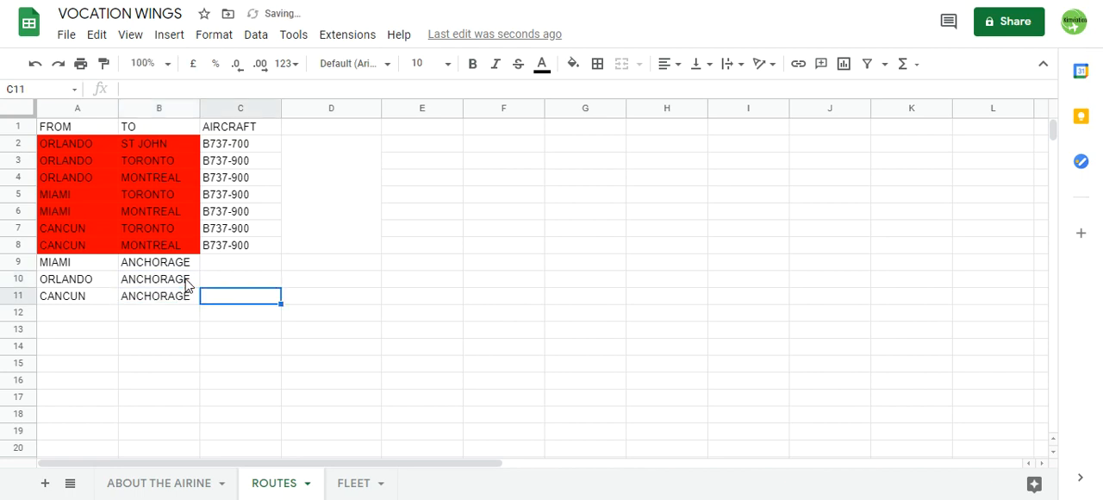
click(330, 261)
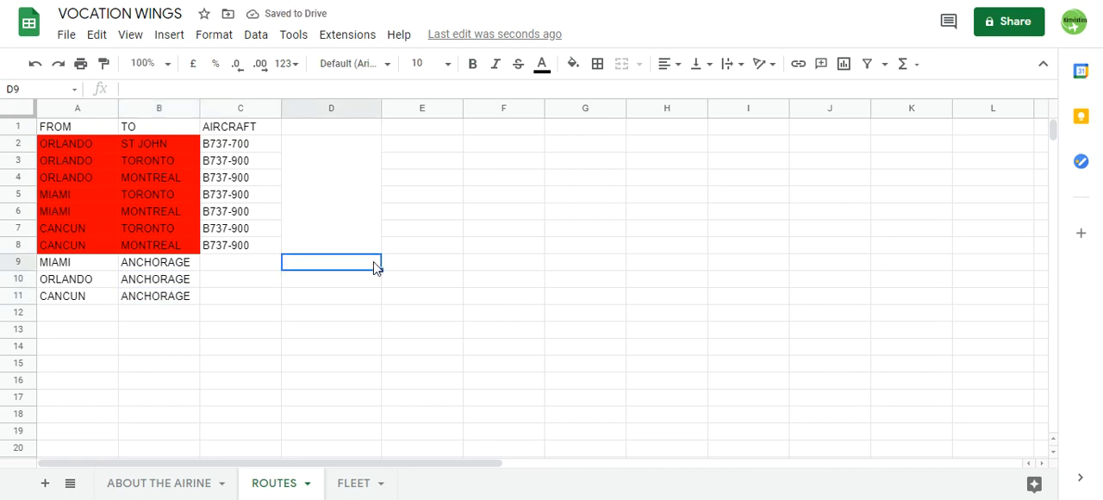